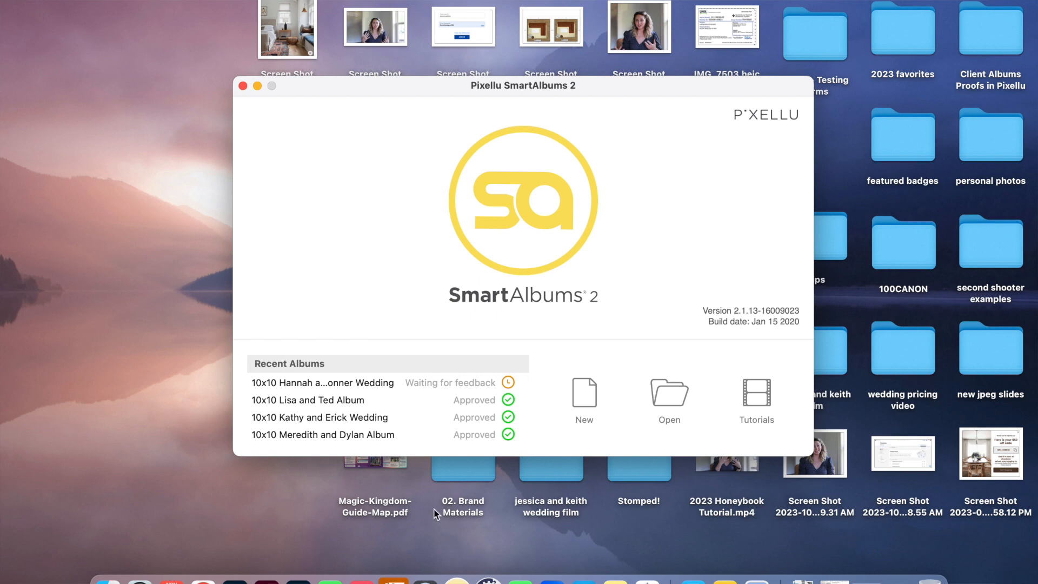
mouse_move(603, 235)
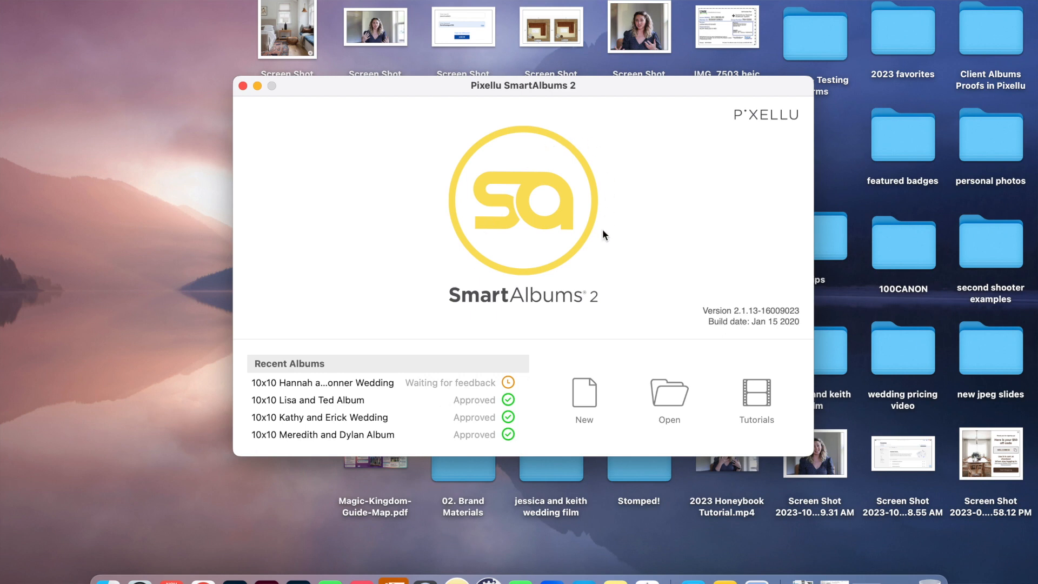
mouse_move(593, 123)
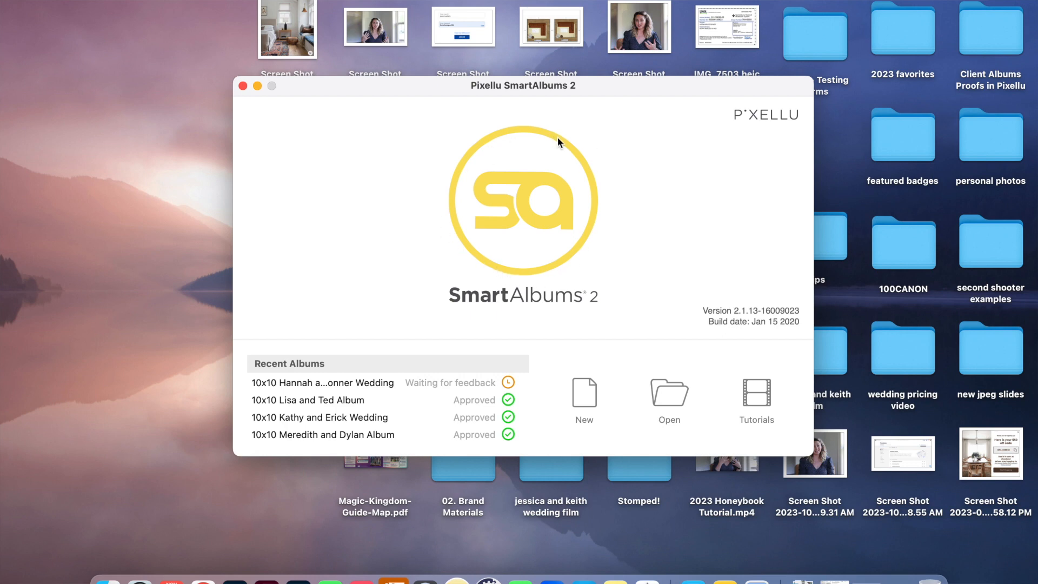
mouse_move(572, 149)
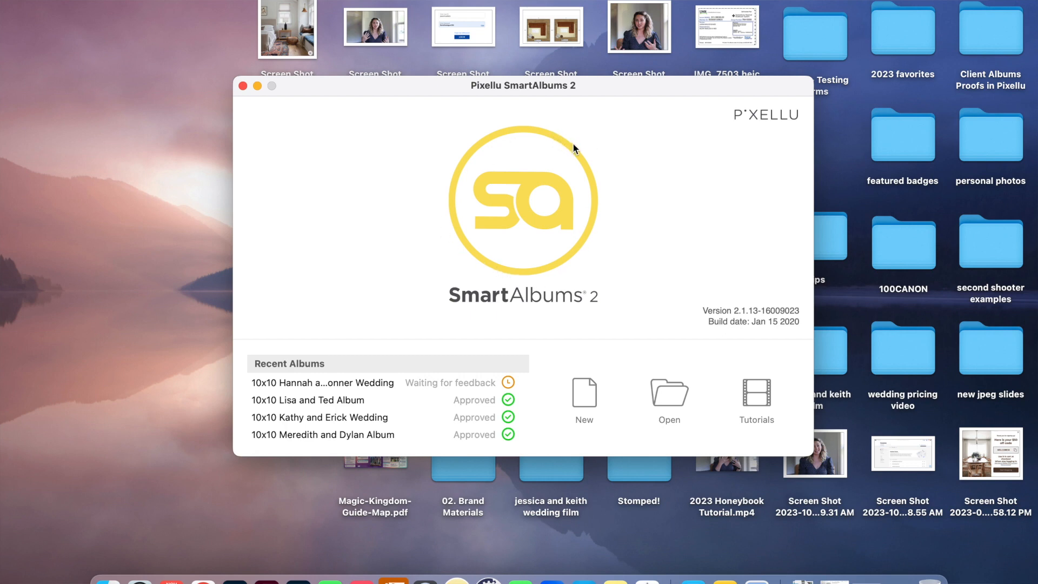
mouse_move(561, 204)
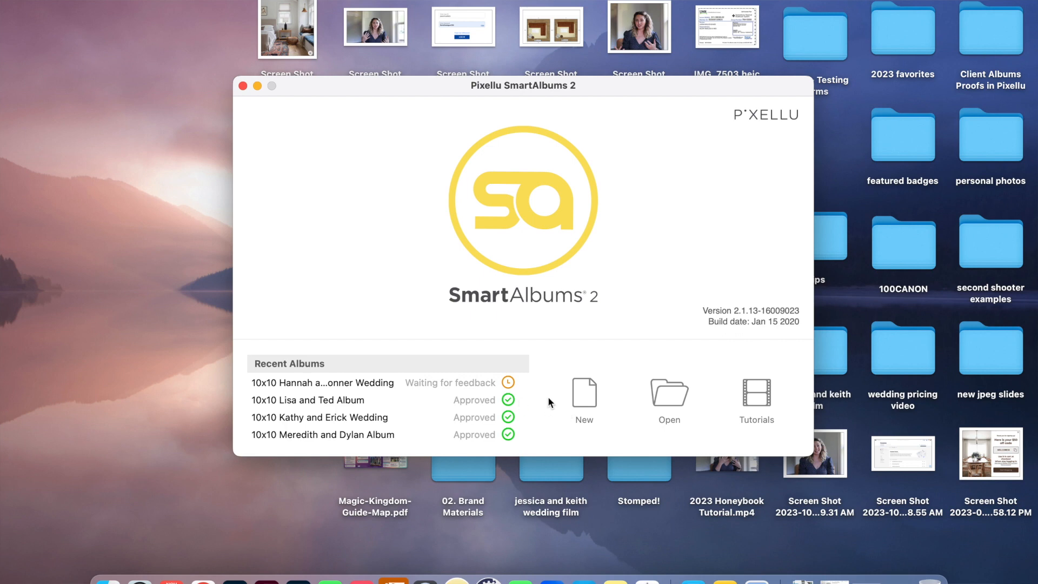
mouse_move(620, 364)
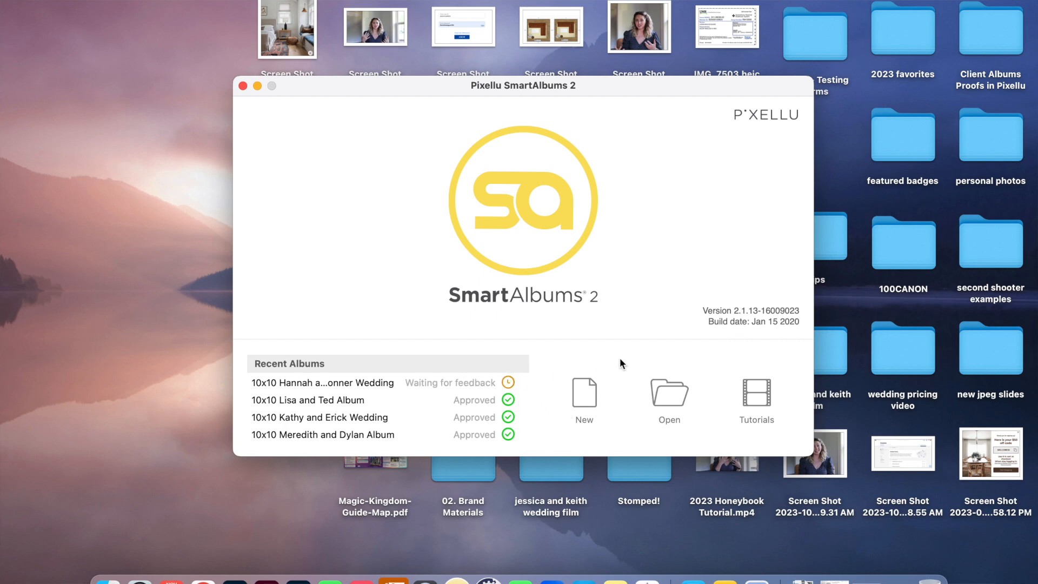
Create a new album as Miller's Lab 12x12 Signature Album with thick pages.
left_click(583, 394)
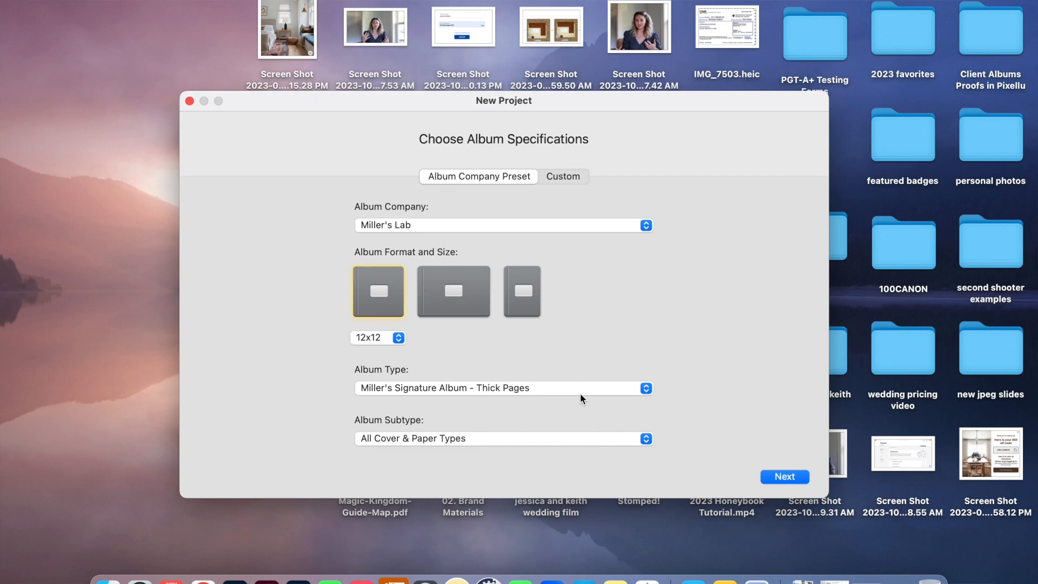
mouse_move(370, 257)
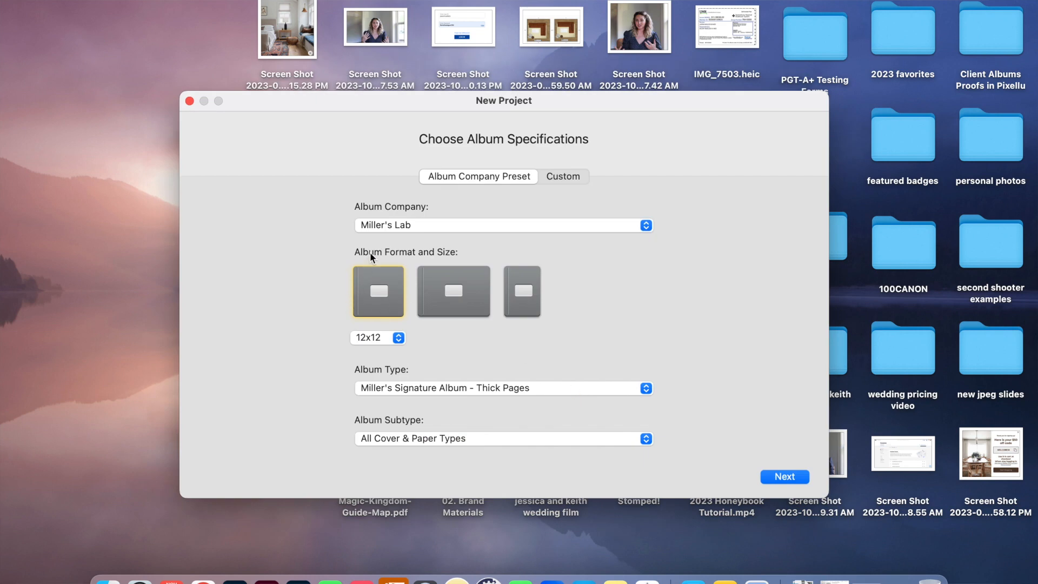
mouse_move(472, 157)
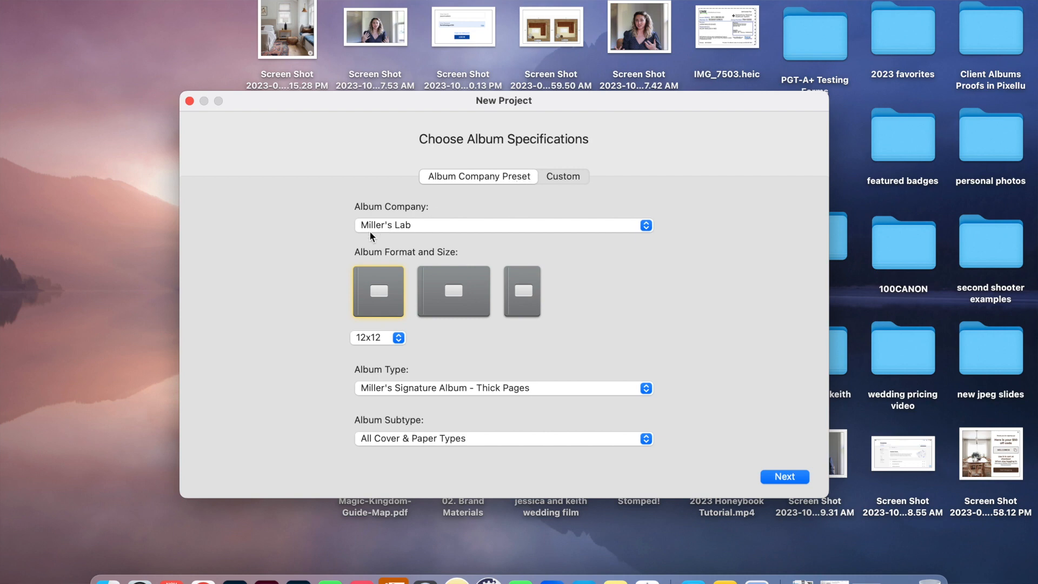
mouse_move(403, 232)
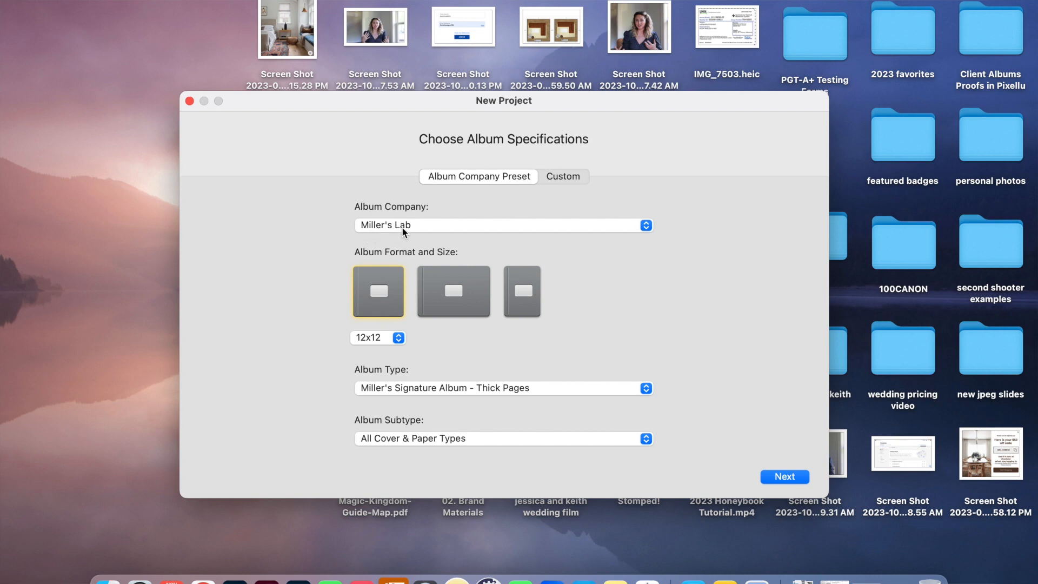
mouse_move(411, 233)
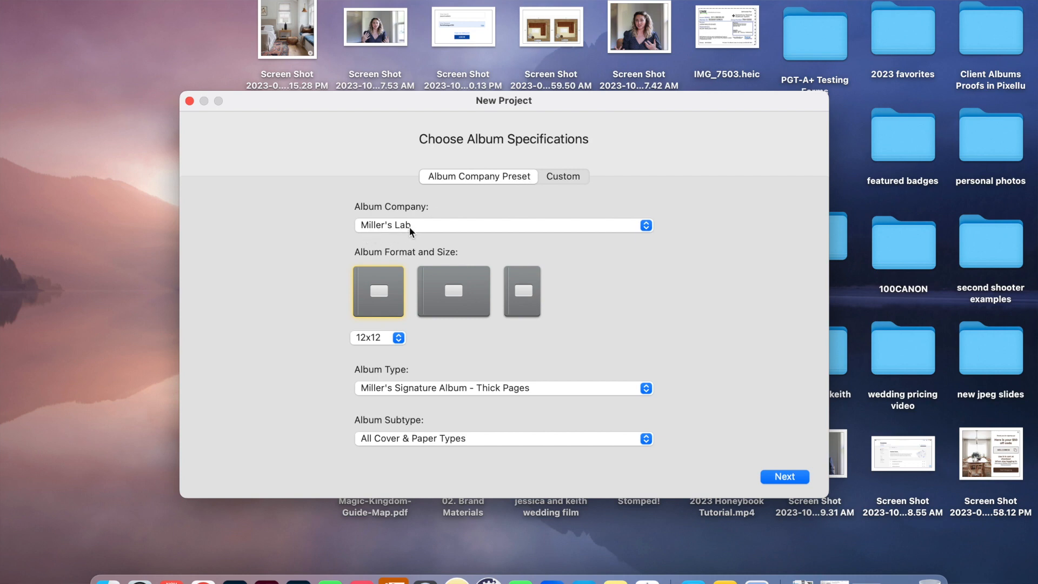
left_click(503, 225)
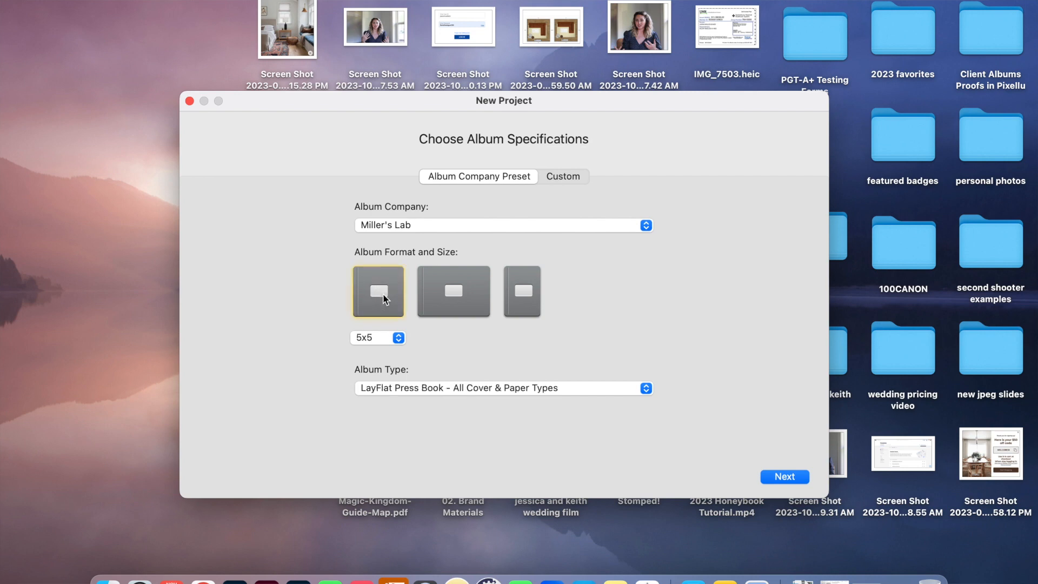
left_click(378, 337)
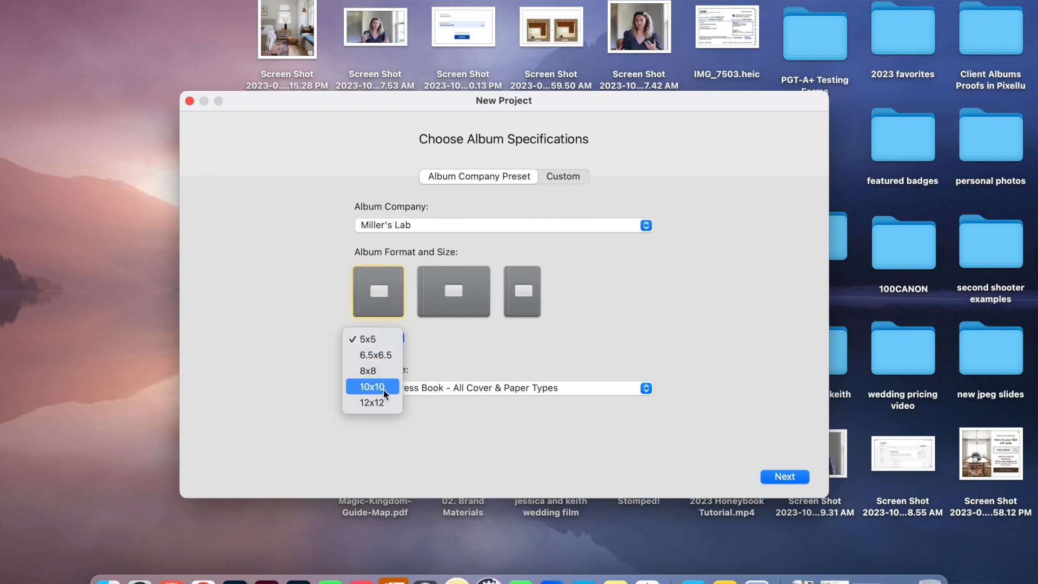
mouse_move(371, 402)
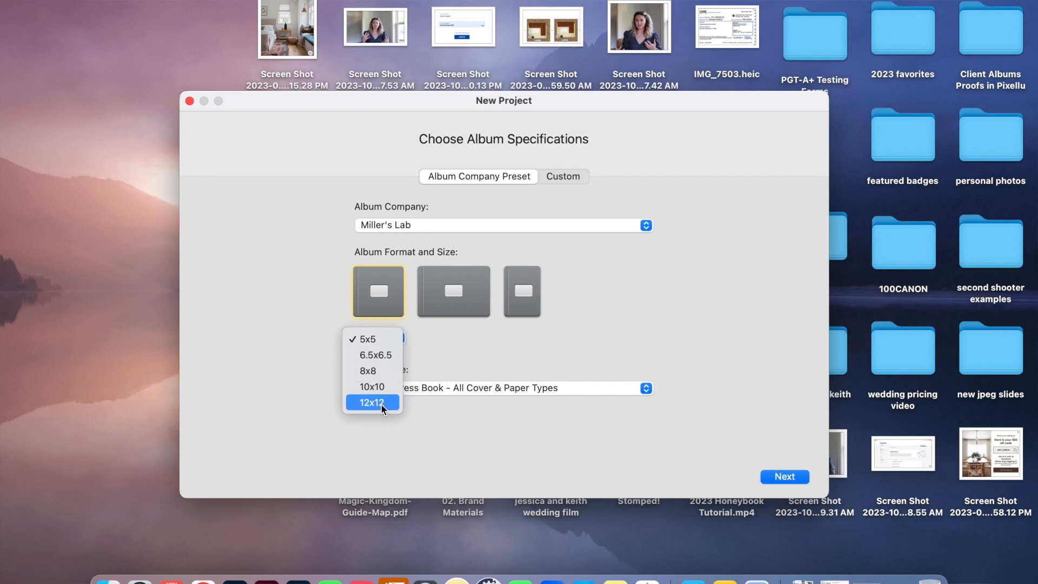
left_click(372, 402)
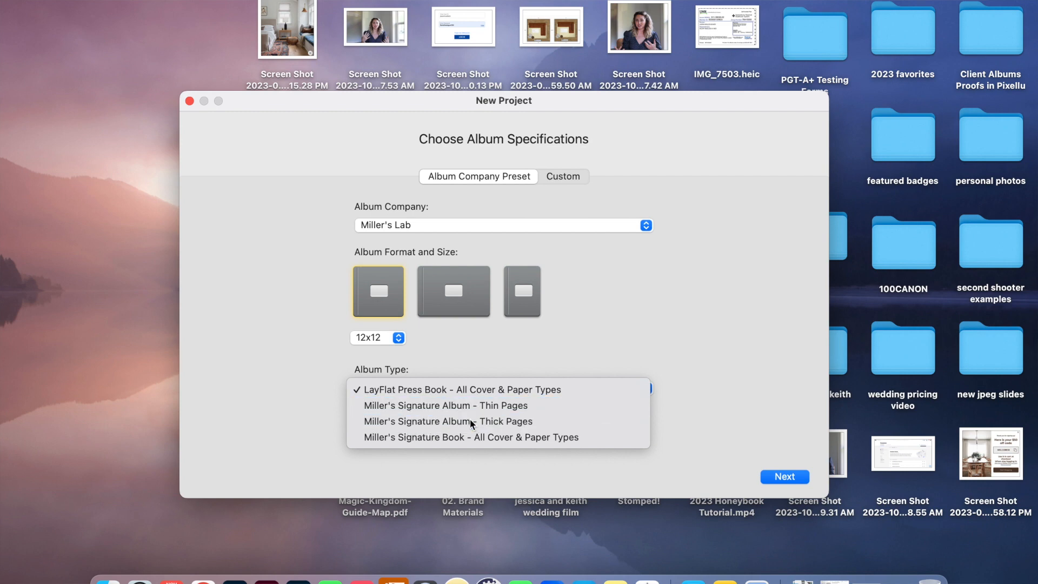
left_click(447, 421)
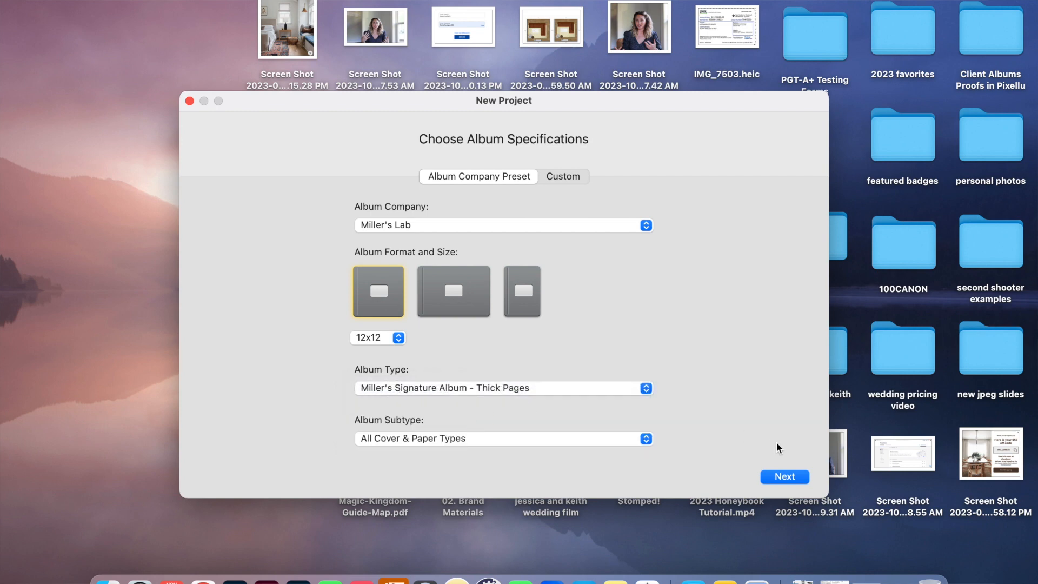
mouse_move(784, 476)
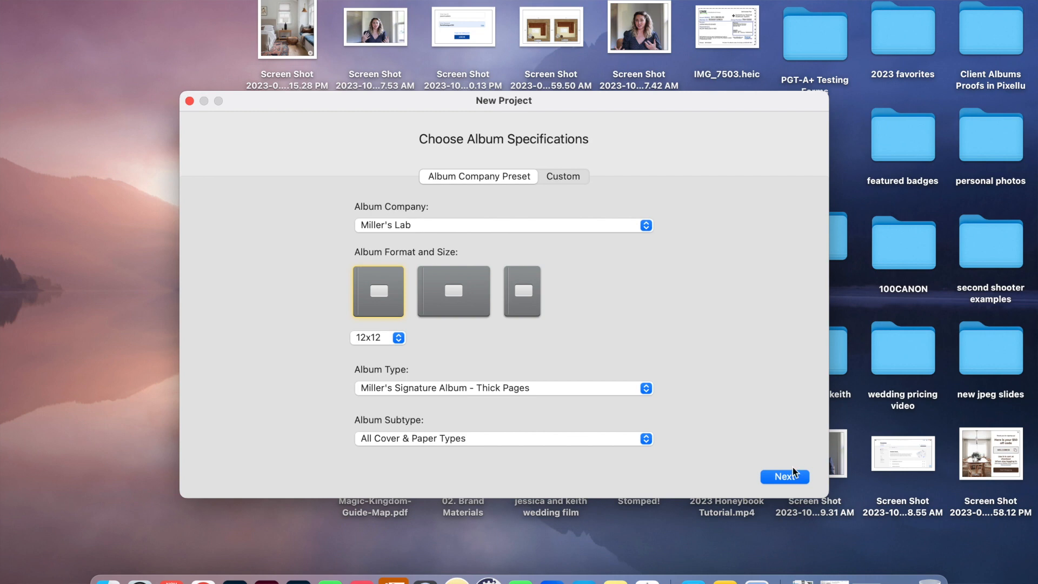
Continue to appearance settings, keeping no border and a 9 pt gap between images.
left_click(785, 476)
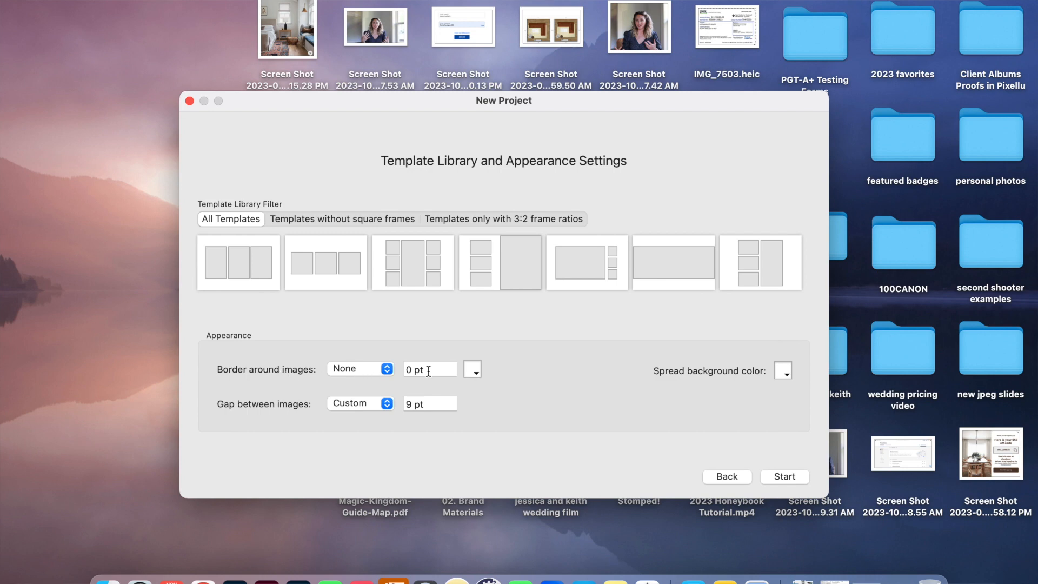
mouse_move(251, 418)
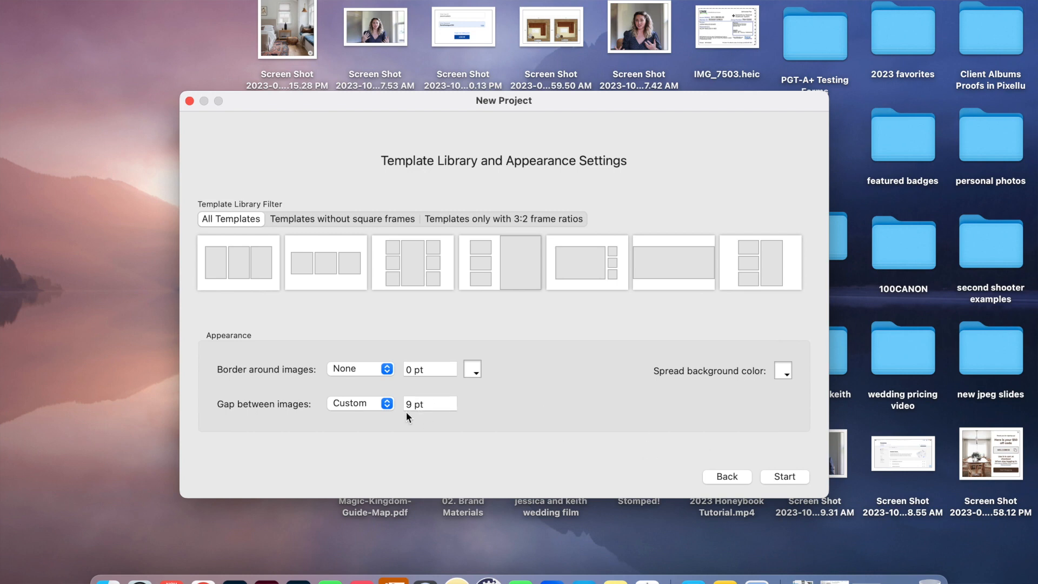
left_click(429, 404)
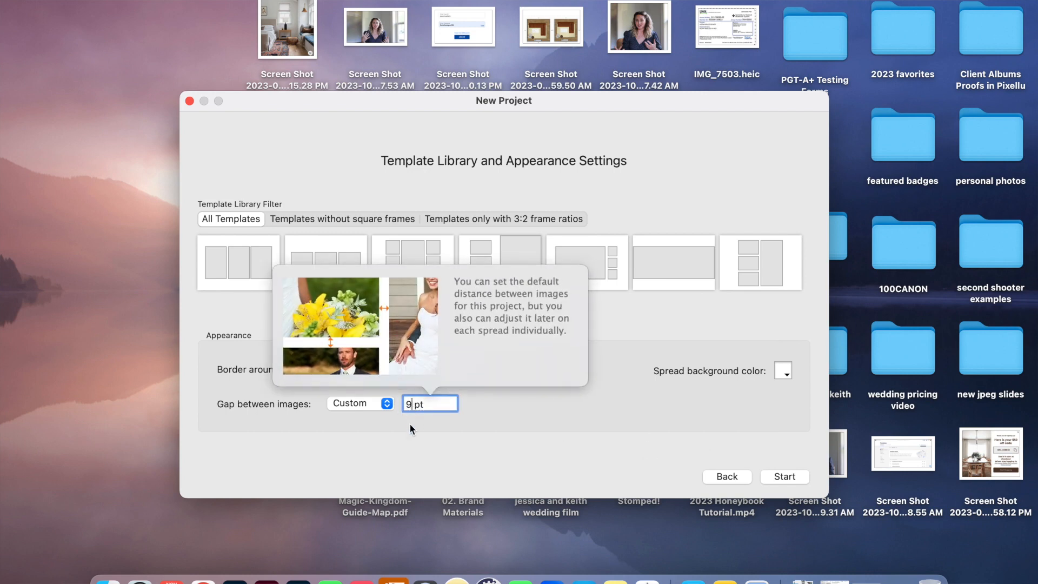
key("Backspace")
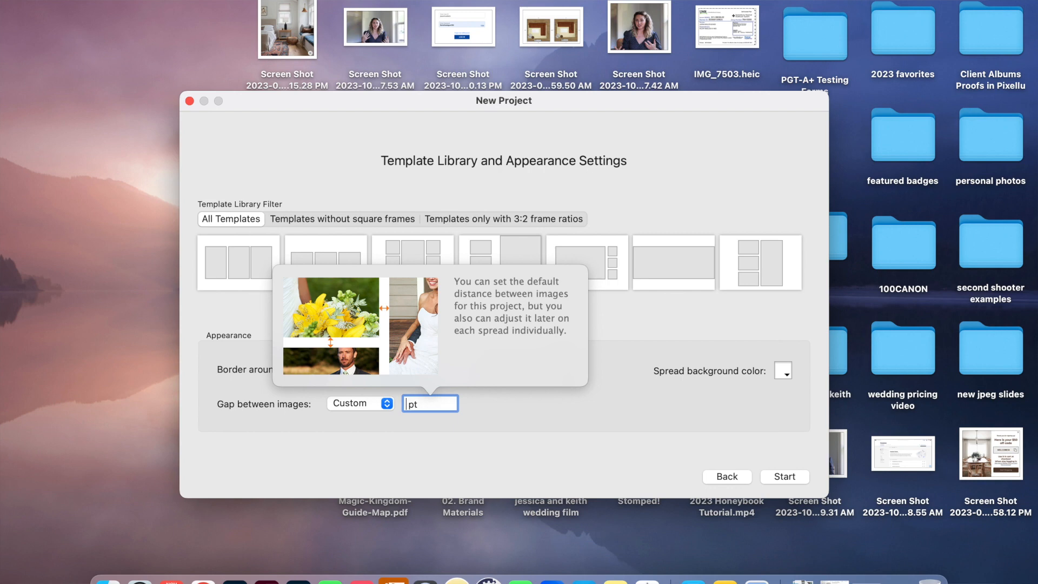
type("9")
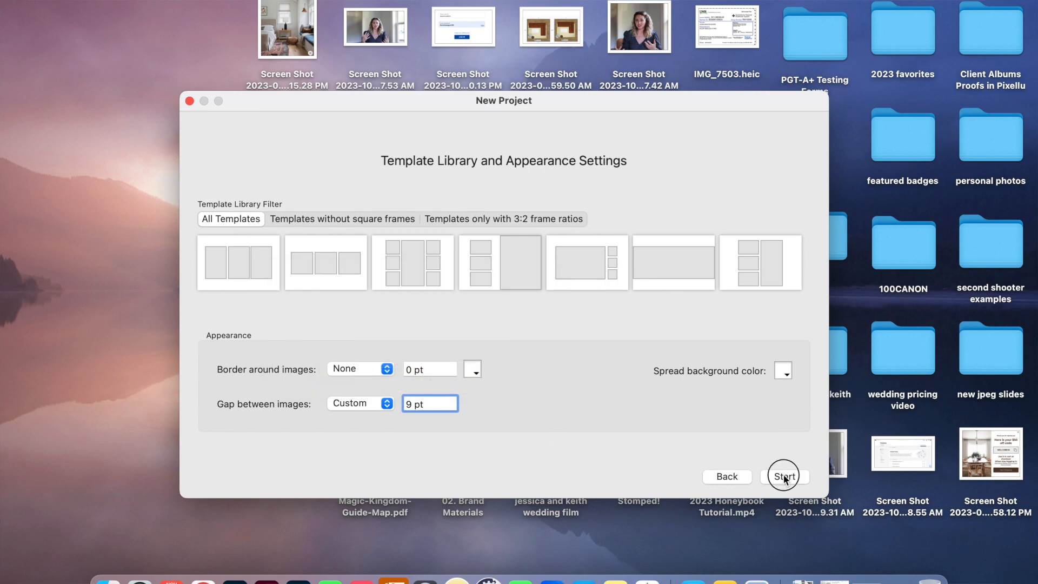
Start the project and name it '12x12 Jessica and Keith Wedding' on the Desktop.
left_click(785, 476)
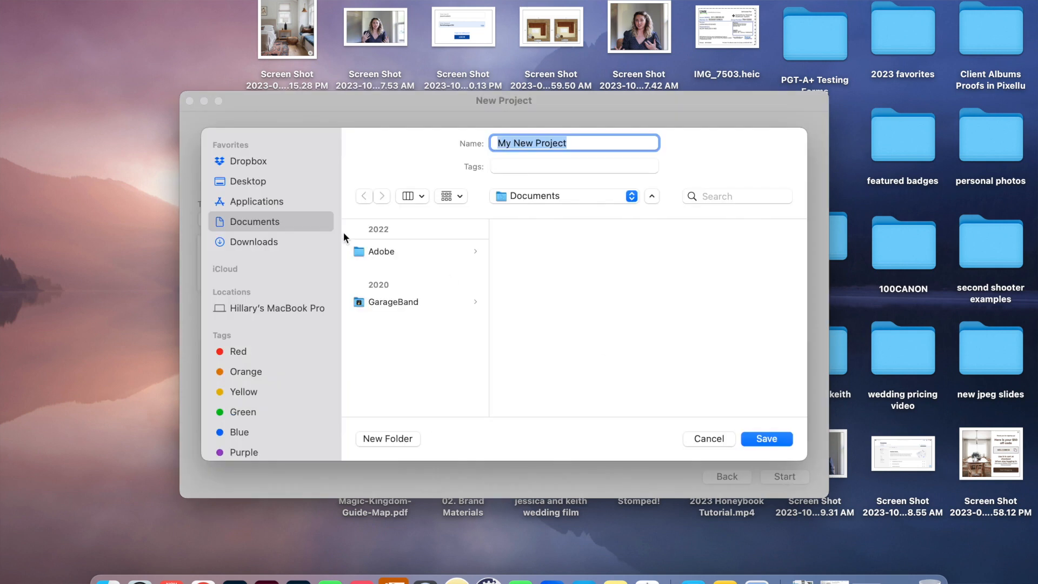
left_click(249, 180)
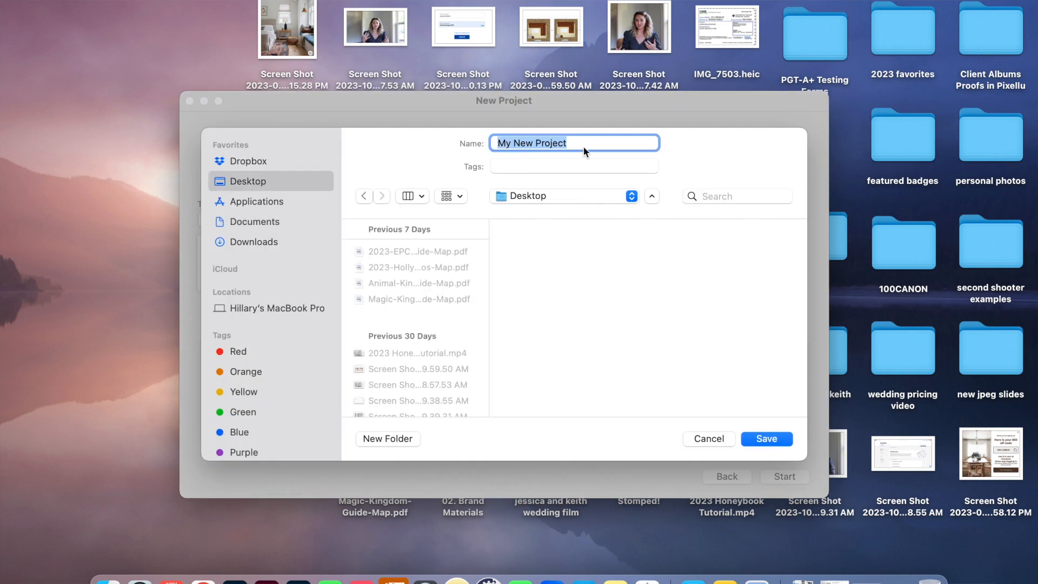
type("12x12")
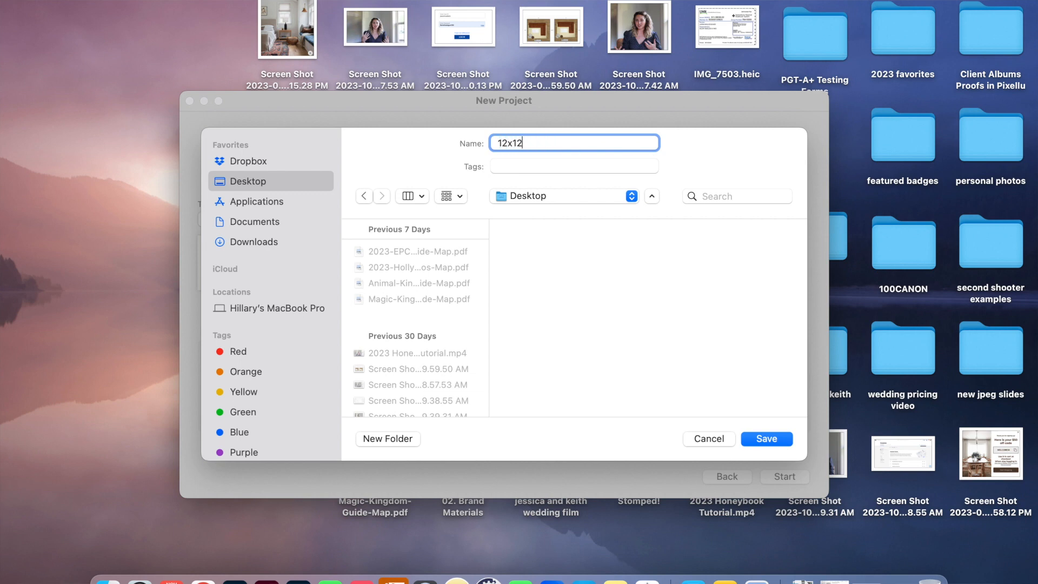
type("Jessica and Ke")
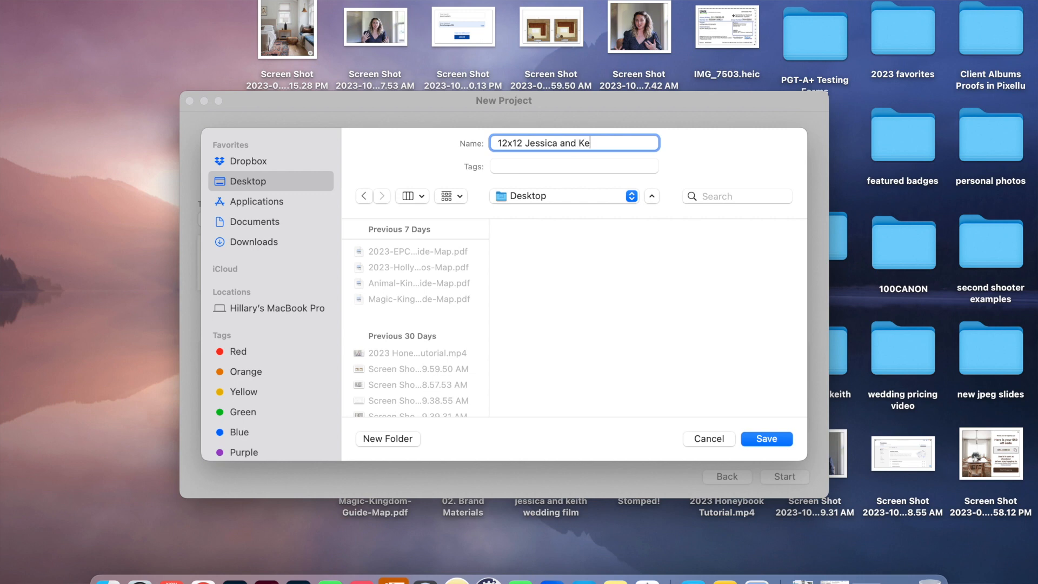
type("ith Wedding")
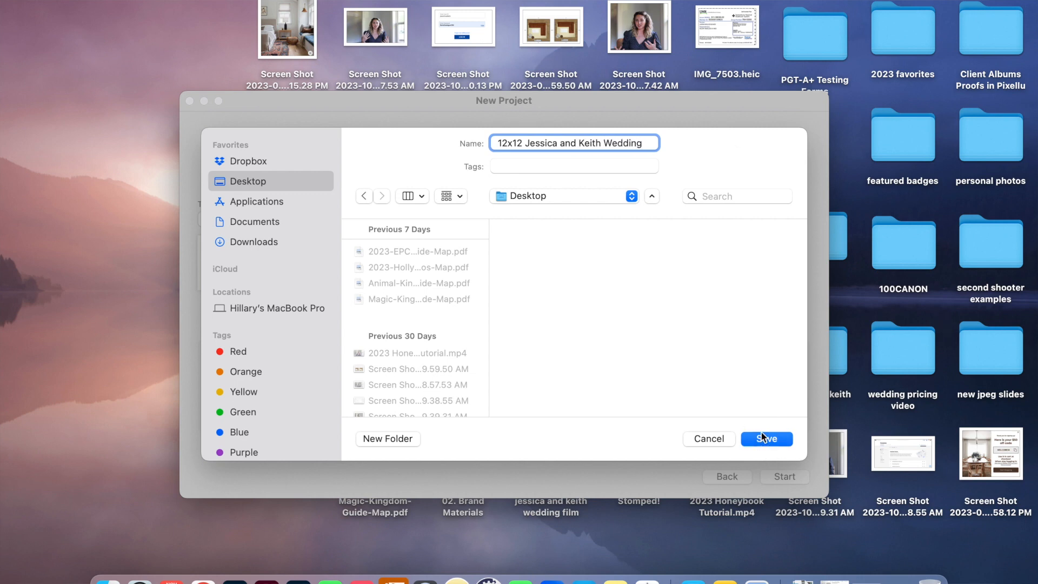
Save the new project and open its empty workspace.
left_click(766, 438)
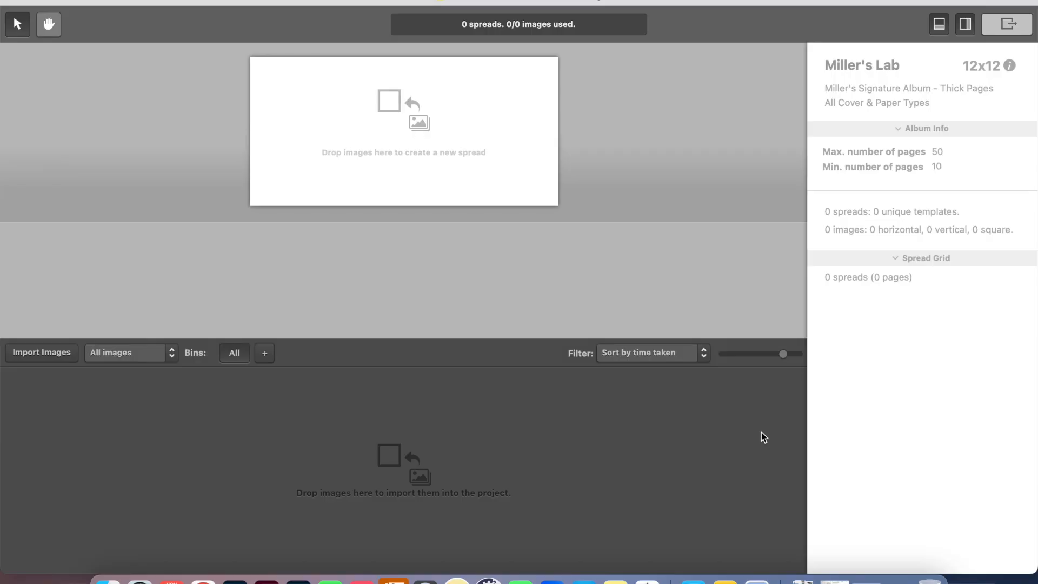
mouse_move(738, 117)
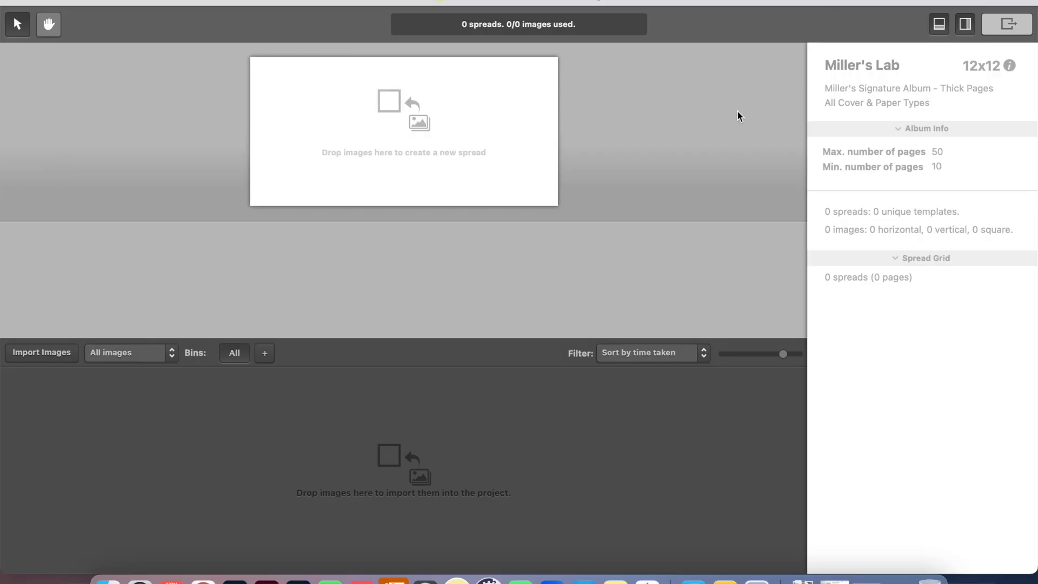
mouse_move(363, 412)
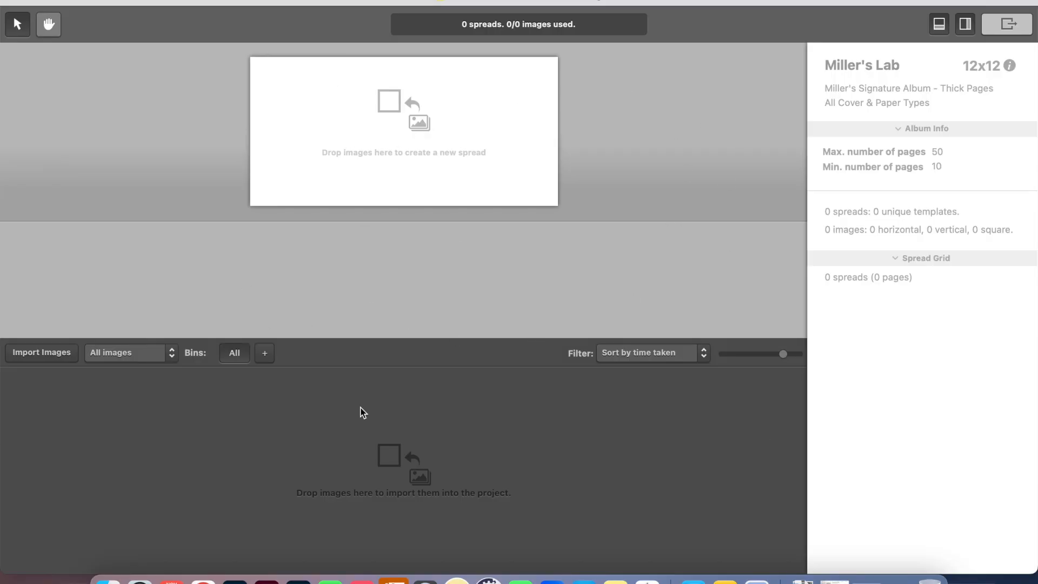
mouse_move(424, 499)
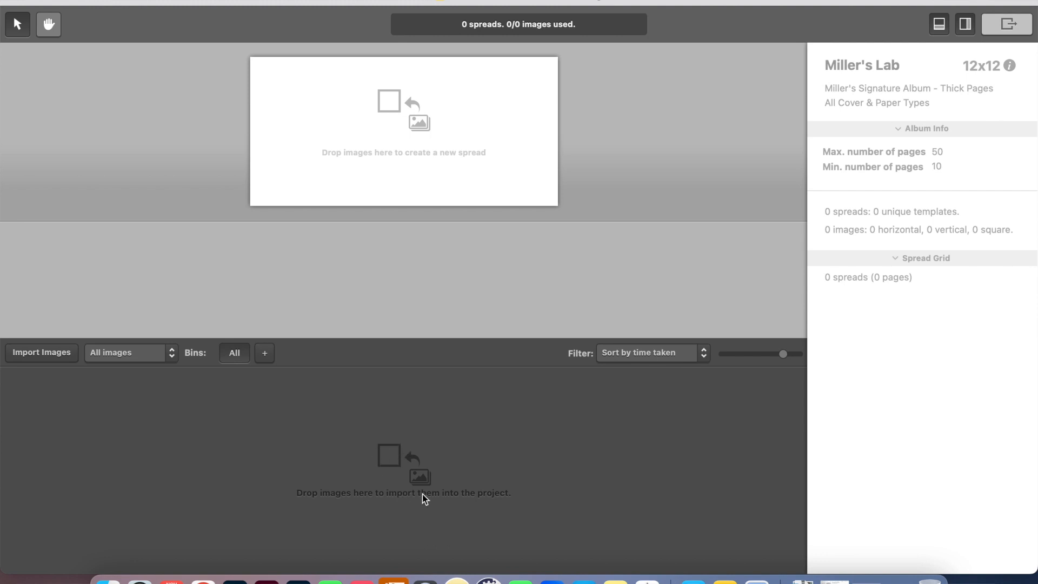
mouse_move(343, 475)
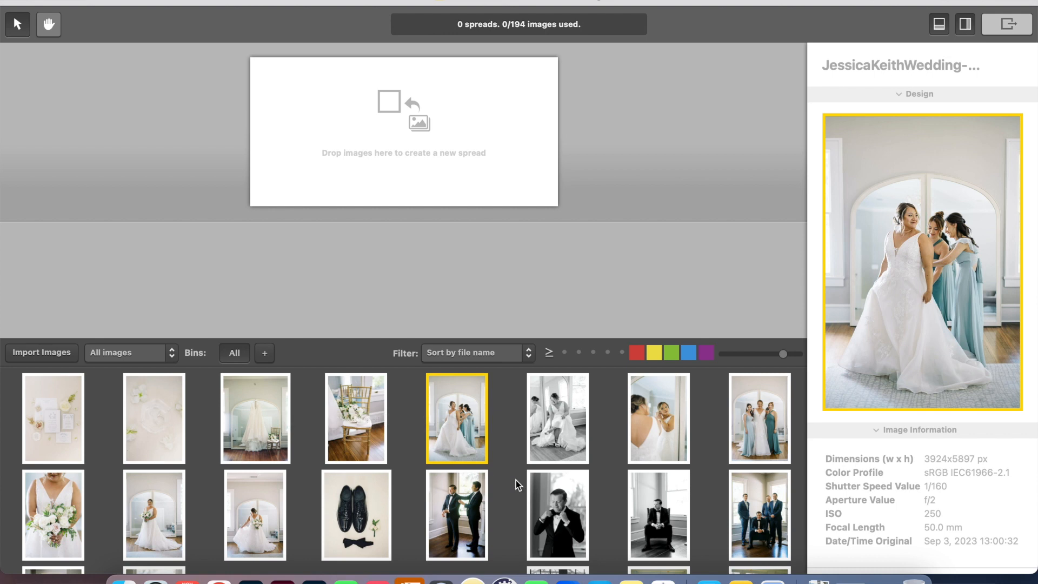
mouse_move(471, 5)
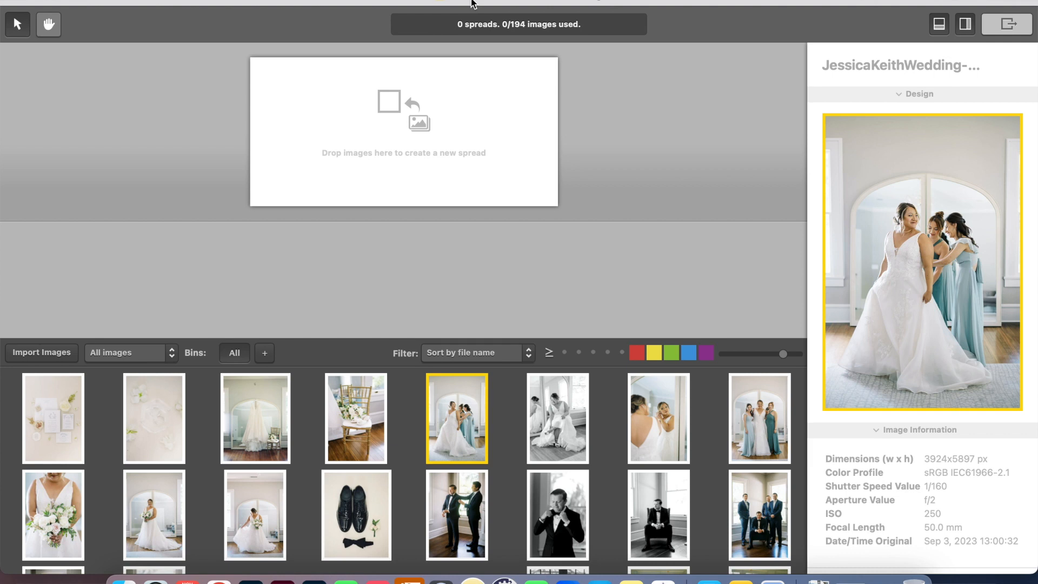
mouse_move(420, 409)
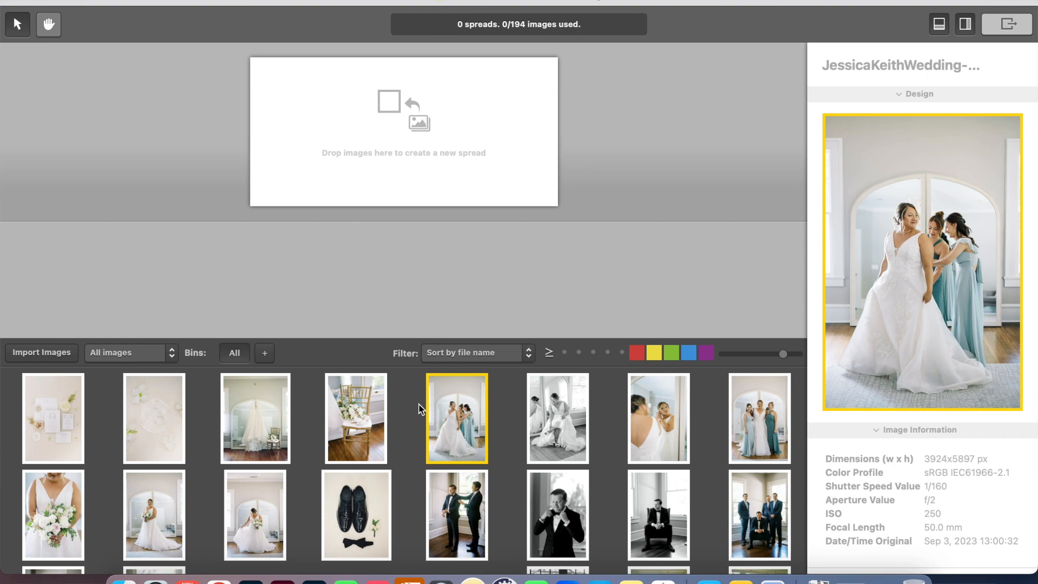
scroll("down", 3)
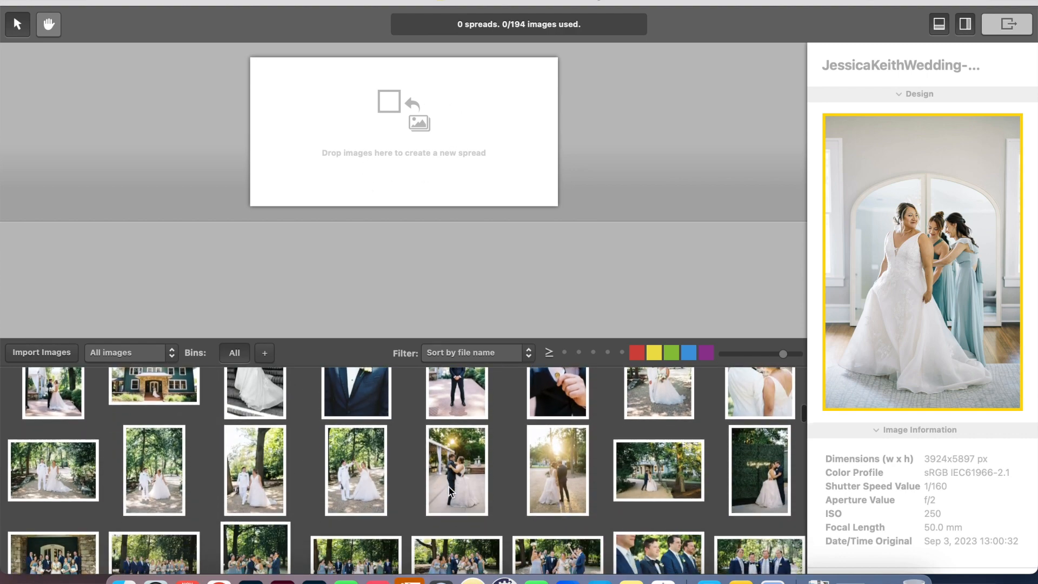
scroll("down", 3)
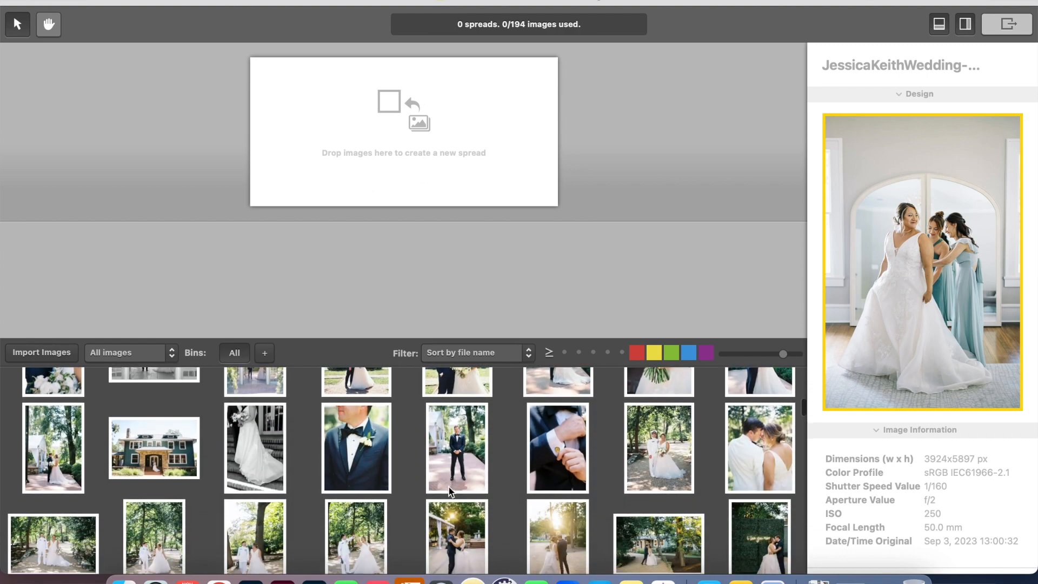
scroll("down", 3)
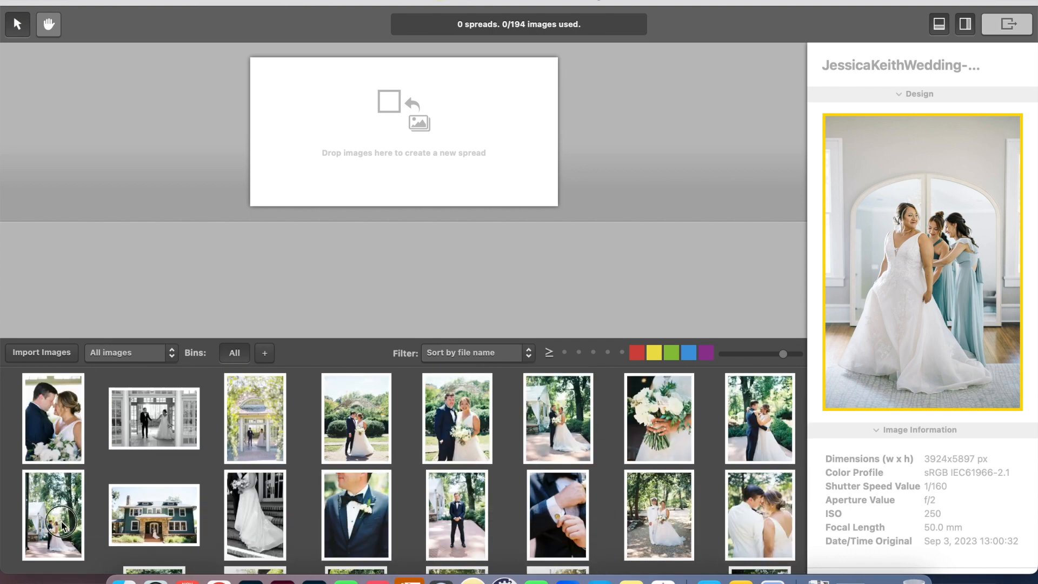
Place the doorway and couple-under-trees photos on spread 1 and cycle rearranged layouts.
left_click(154, 417)
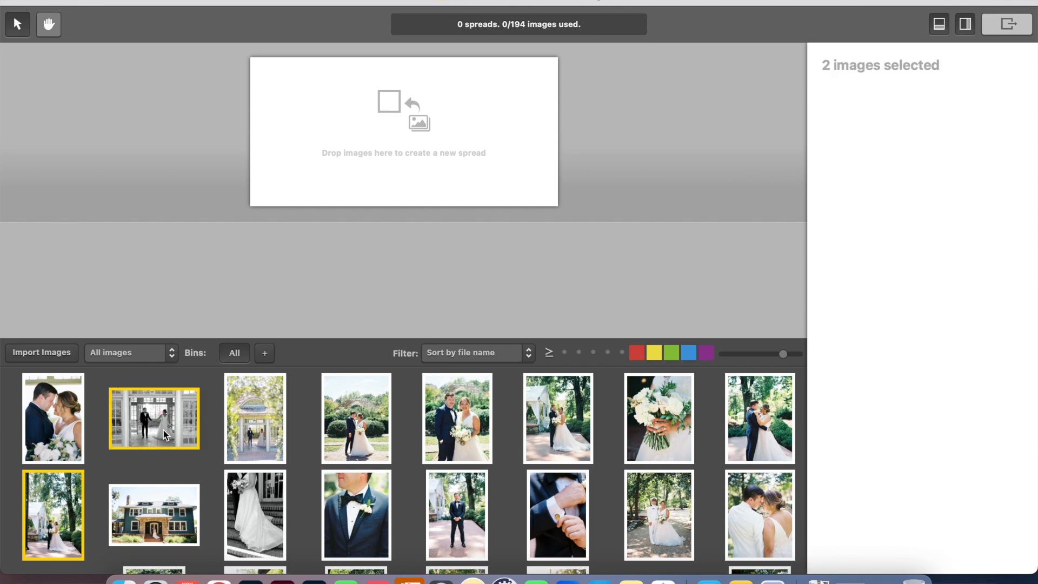
mouse_move(407, 136)
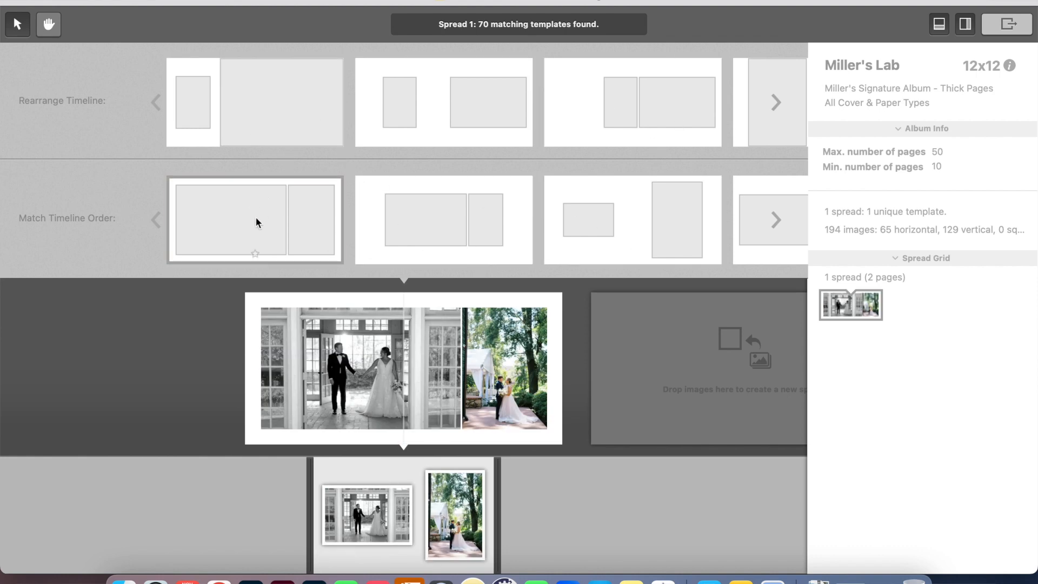
mouse_move(332, 234)
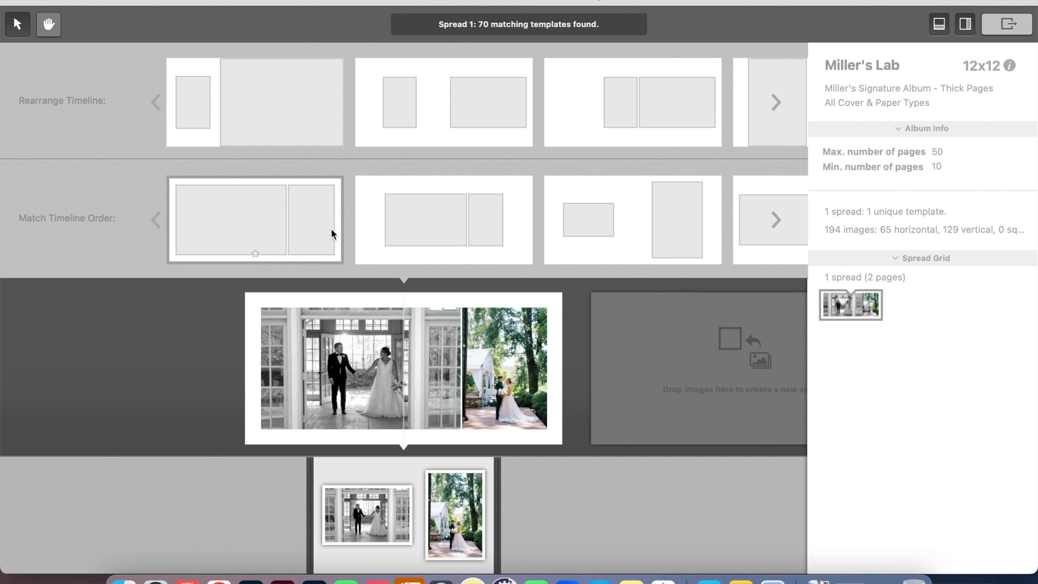
left_click(254, 219)
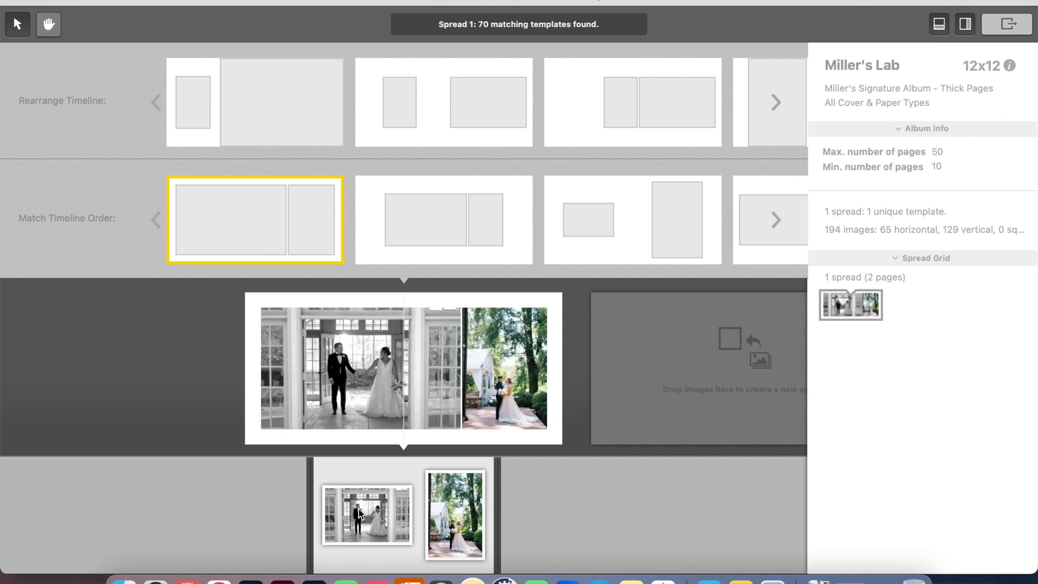
mouse_move(461, 325)
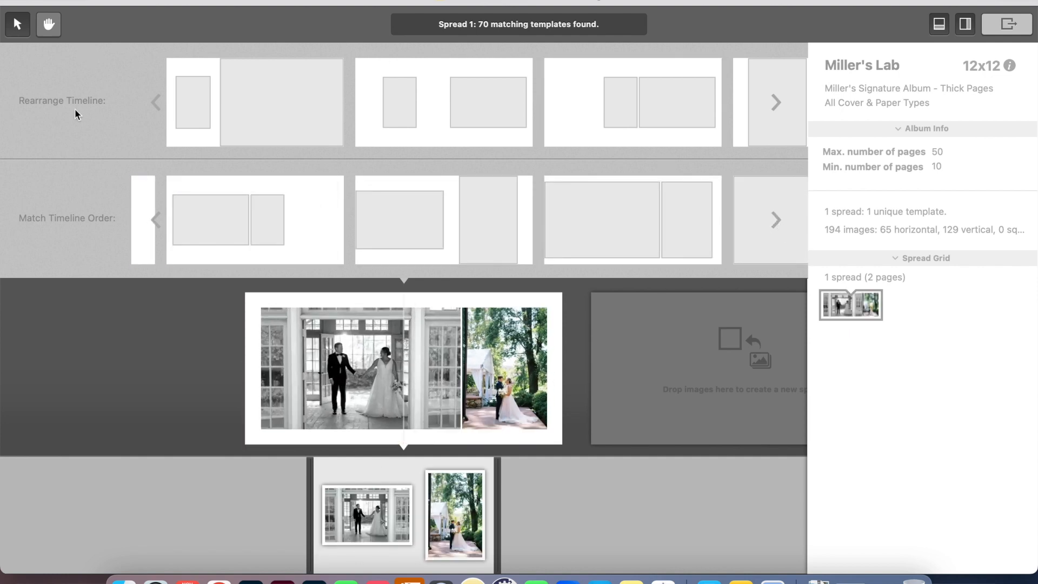
left_click(442, 102)
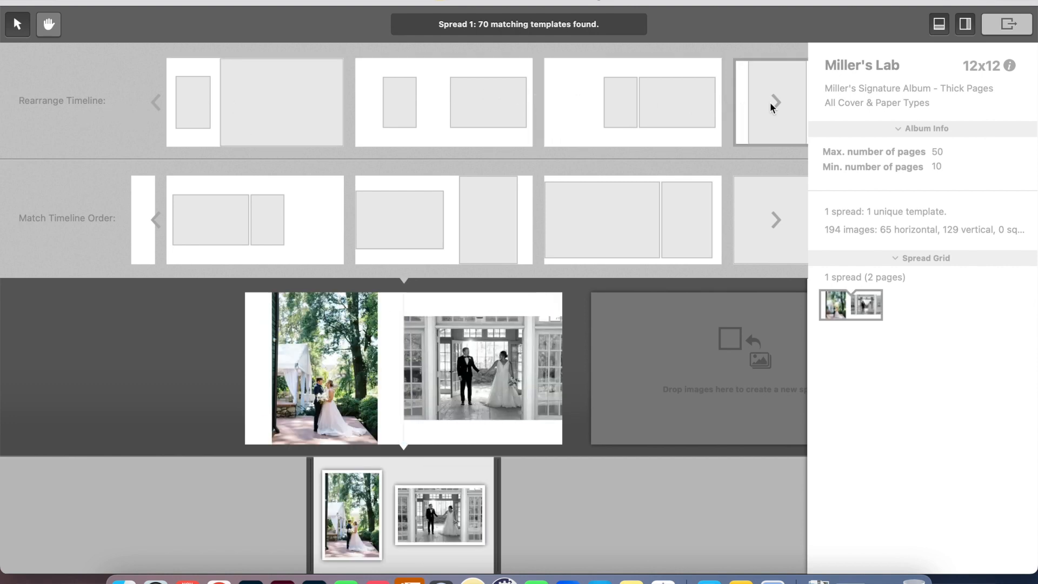
left_click(775, 102)
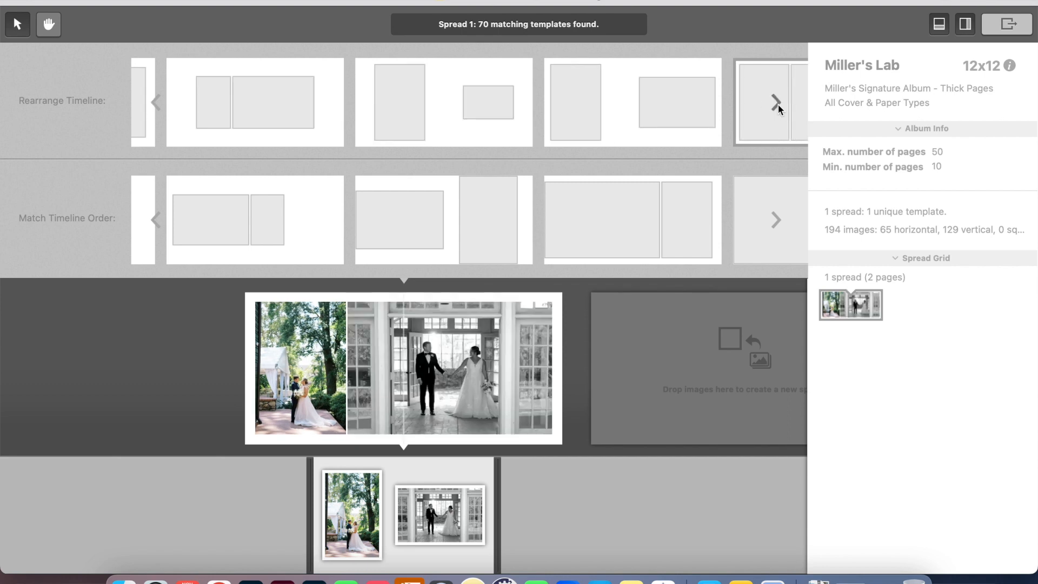
left_click(777, 105)
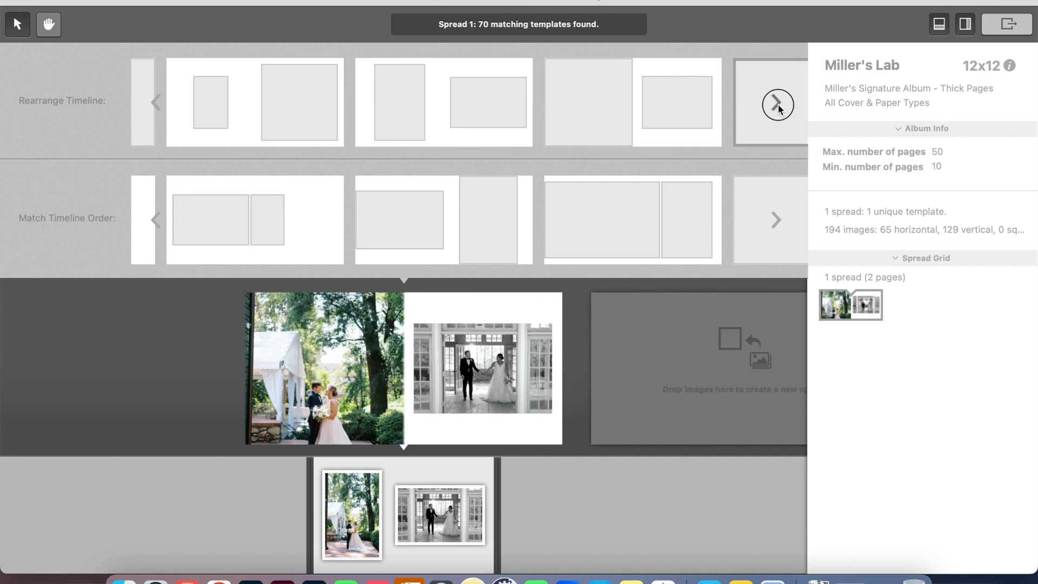
left_click(777, 101)
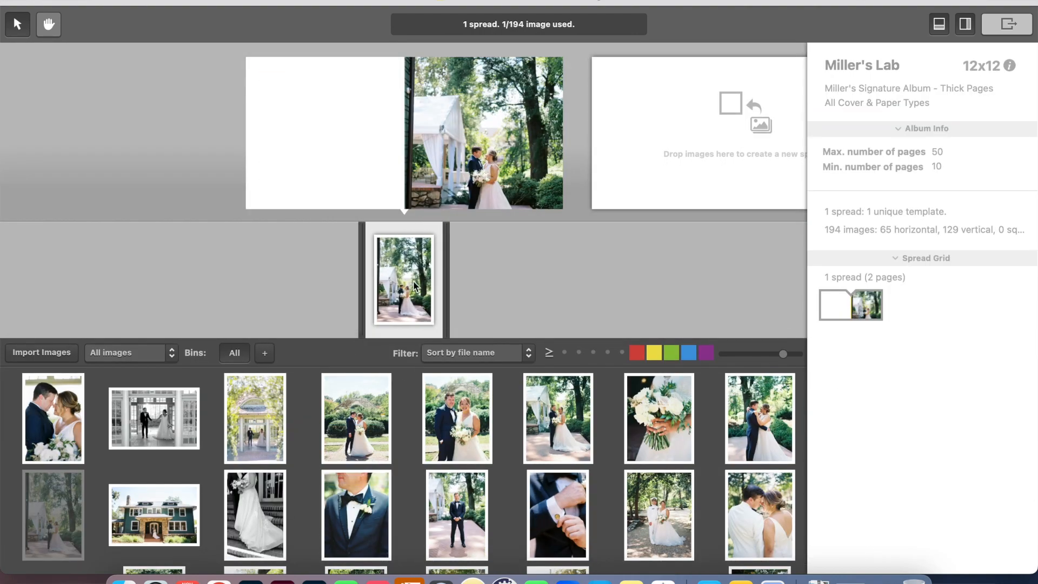
mouse_move(157, 512)
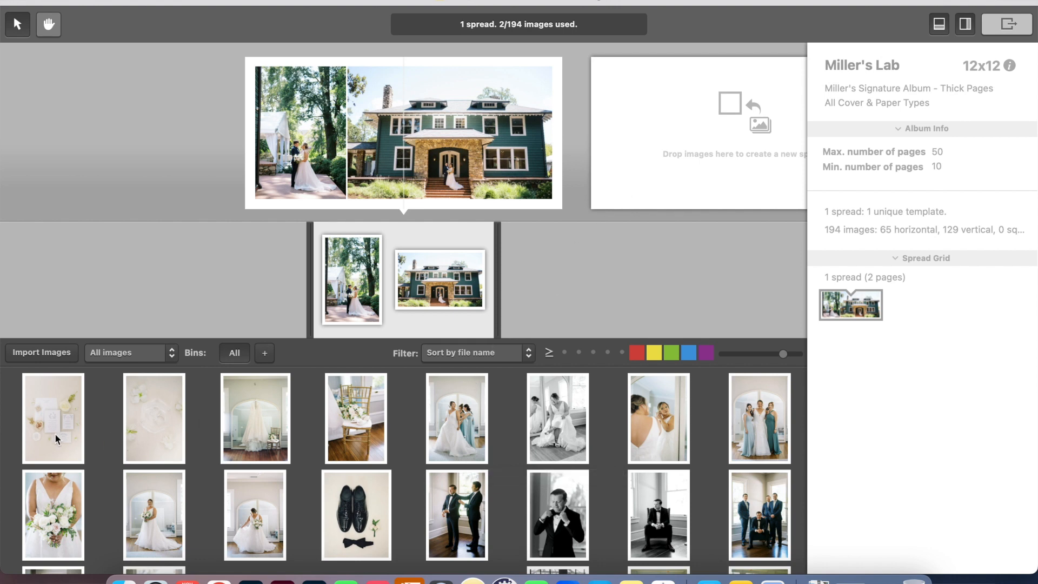
mouse_move(64, 435)
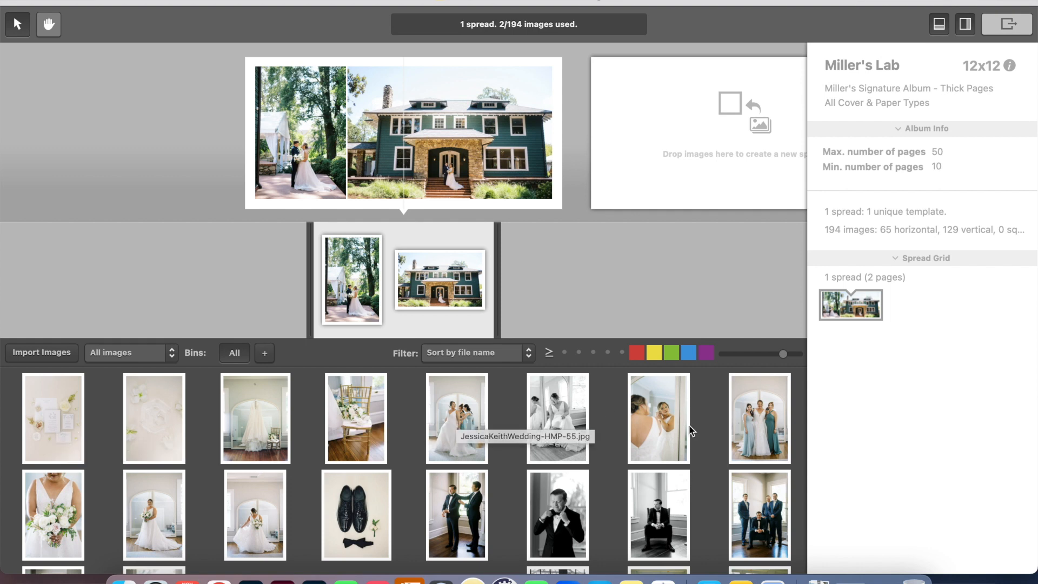
Scroll the image browser after pairing the couple with the green house photo.
scroll("down", 3)
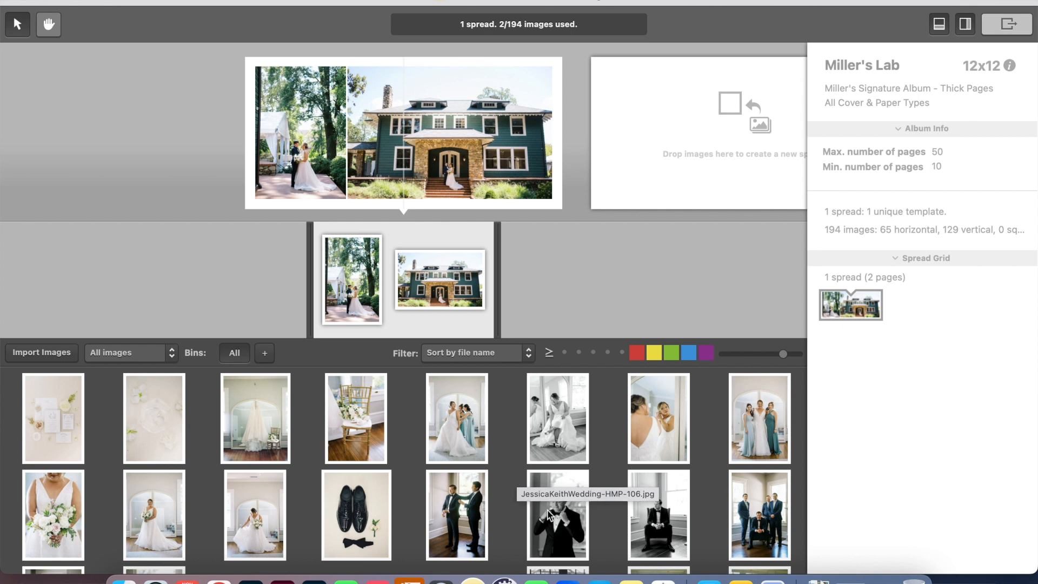
Select the invitation, detail and bridesmaid photos for spread 2, then pick the seated bride to remove.
left_click(52, 418)
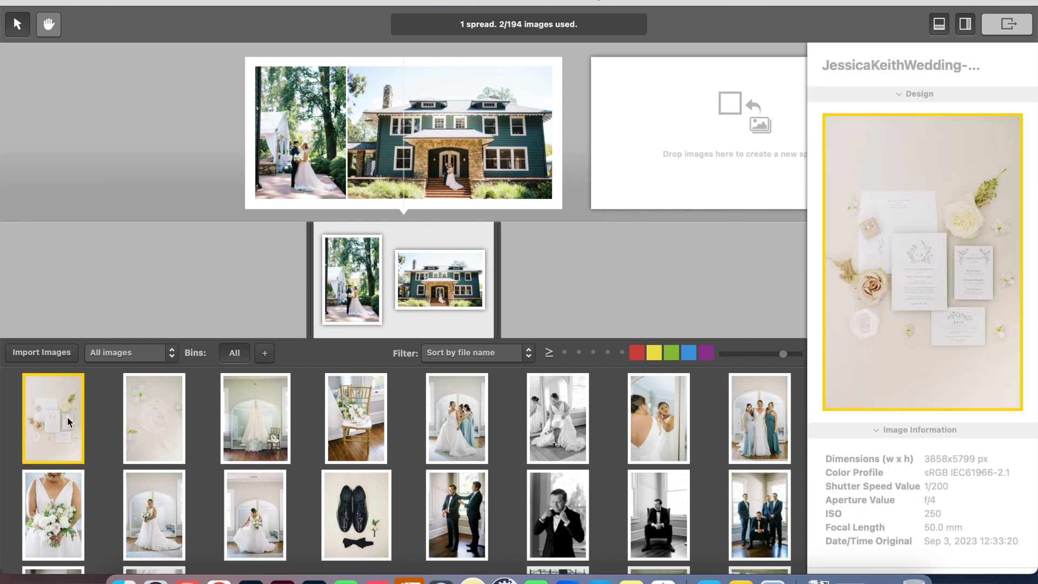
left_click(356, 417)
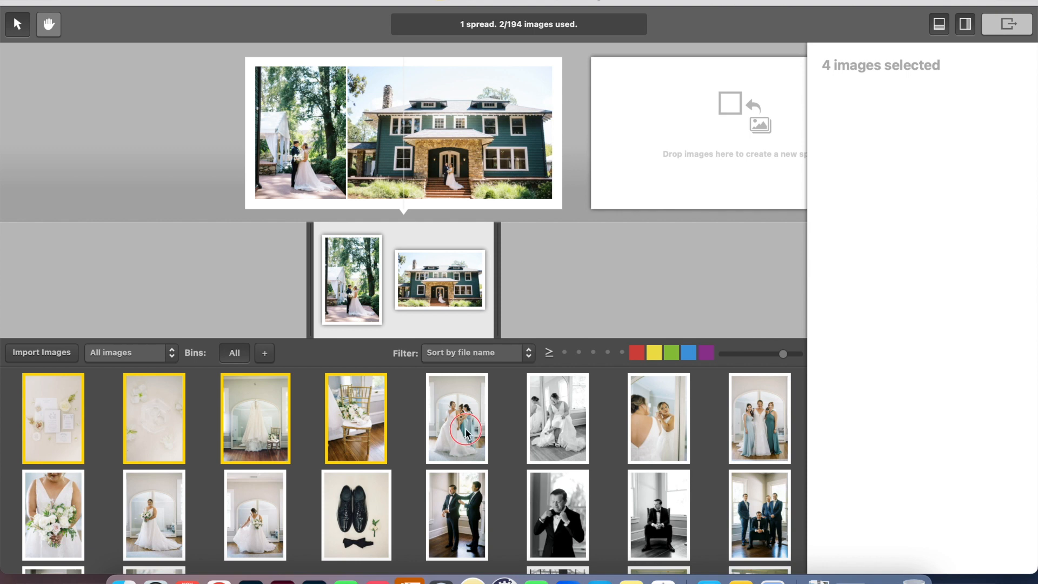
left_click(456, 418)
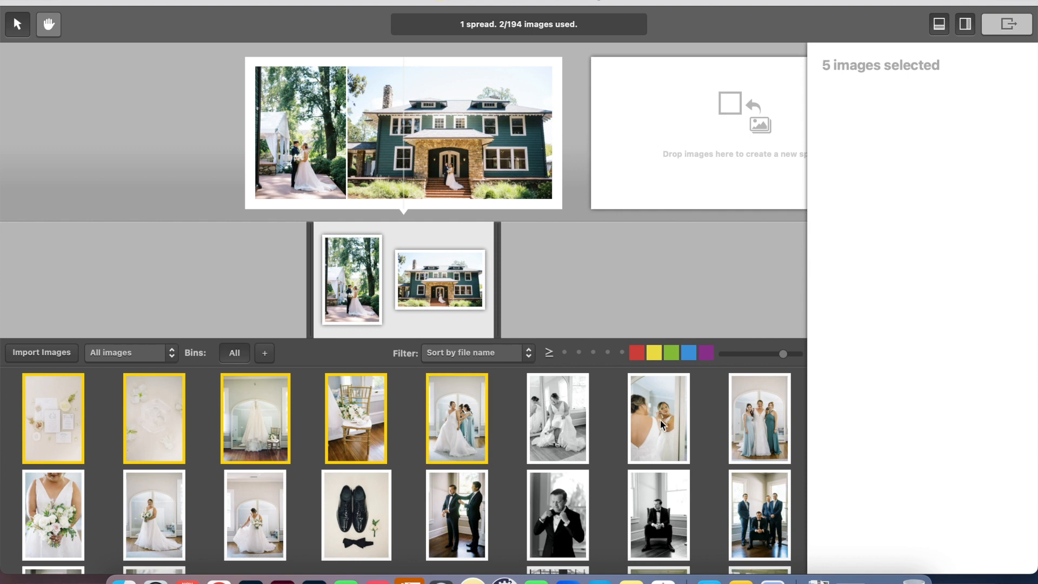
left_click(758, 417)
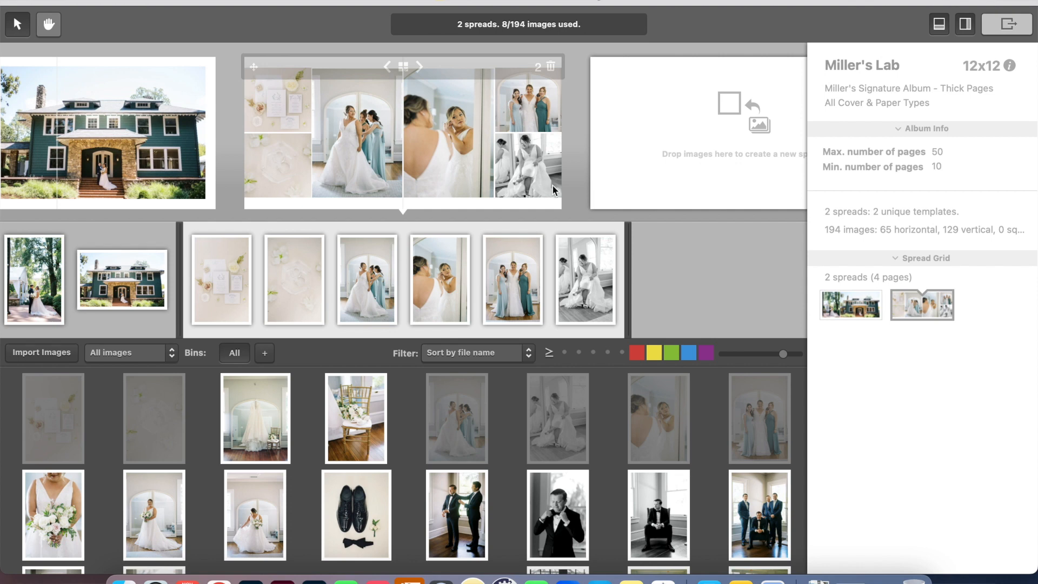
mouse_move(530, 171)
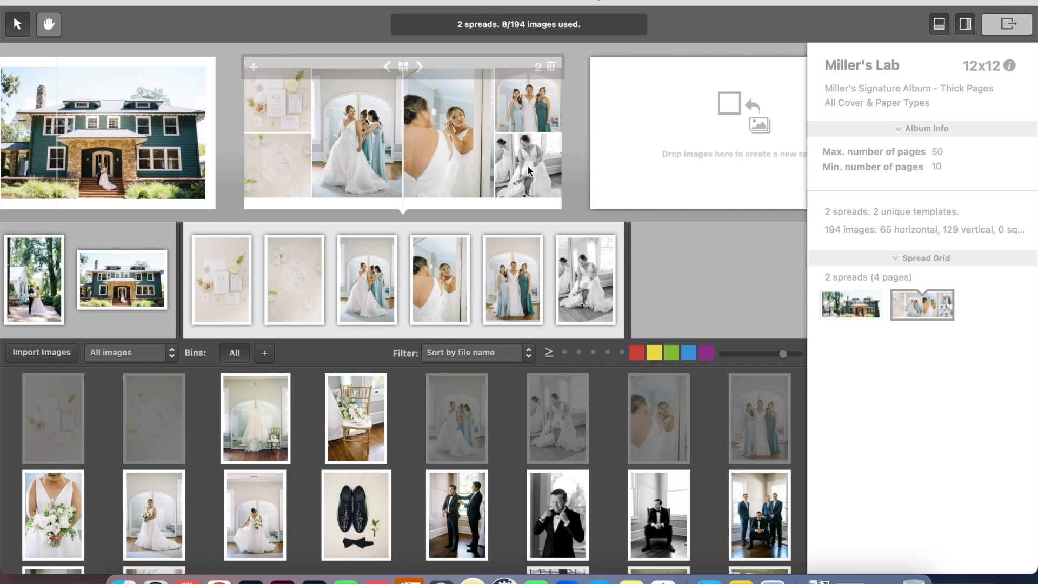
left_click(529, 165)
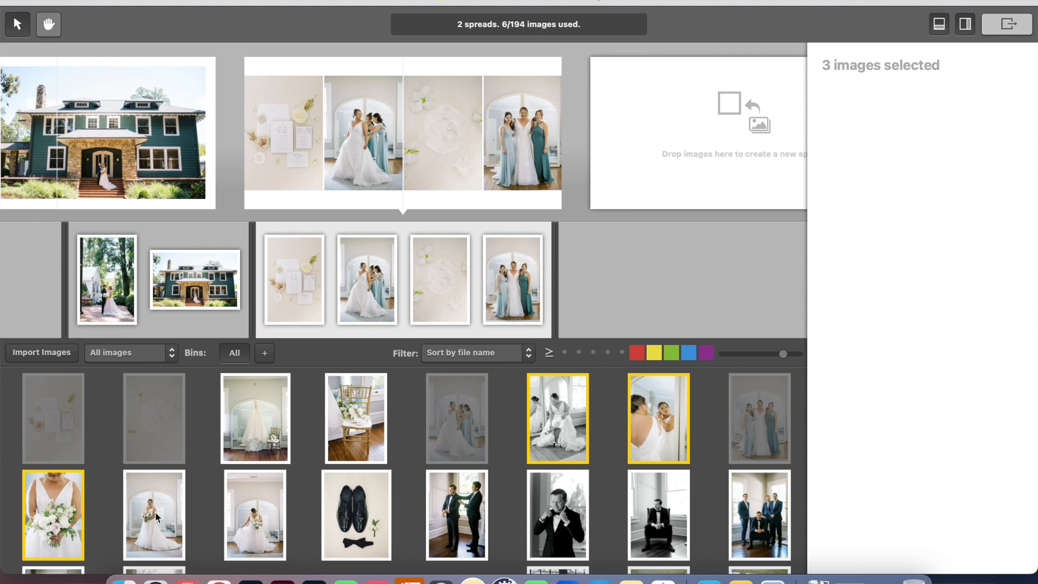
Apply a collage layout to spread 3's five bridal photos with the bouquet shot large.
left_click(254, 515)
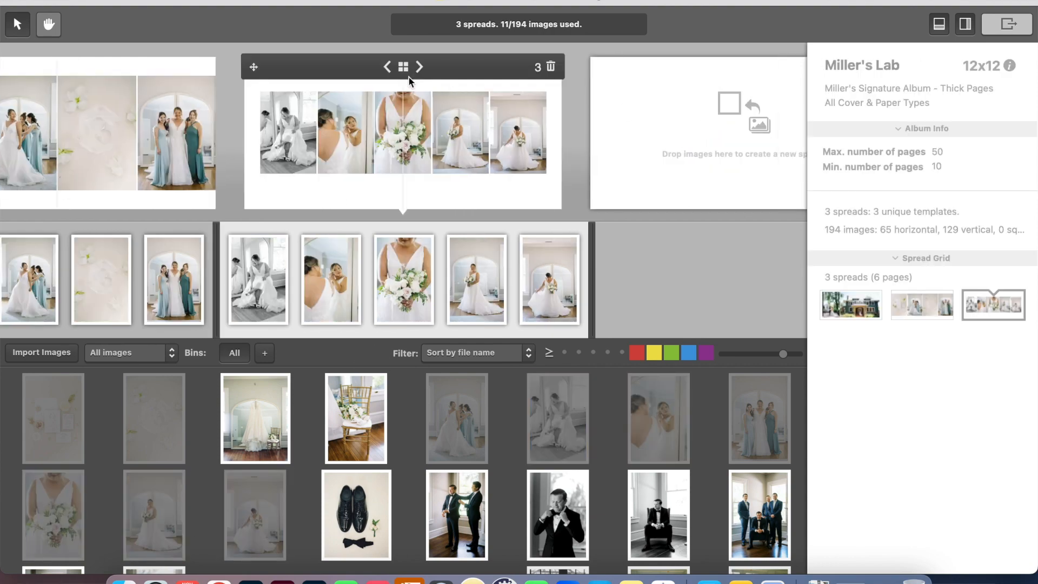
left_click(402, 66)
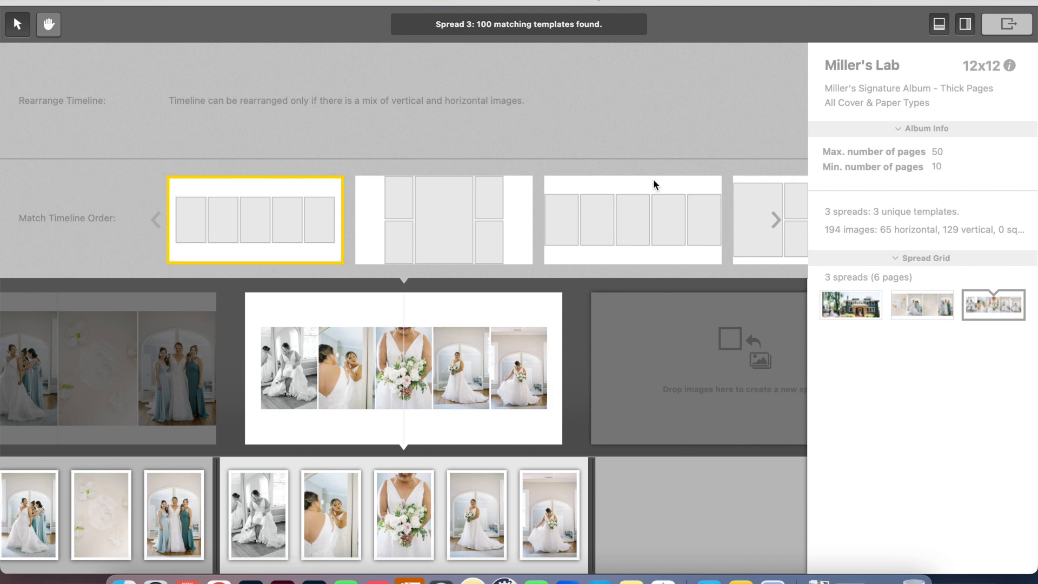
left_click(771, 220)
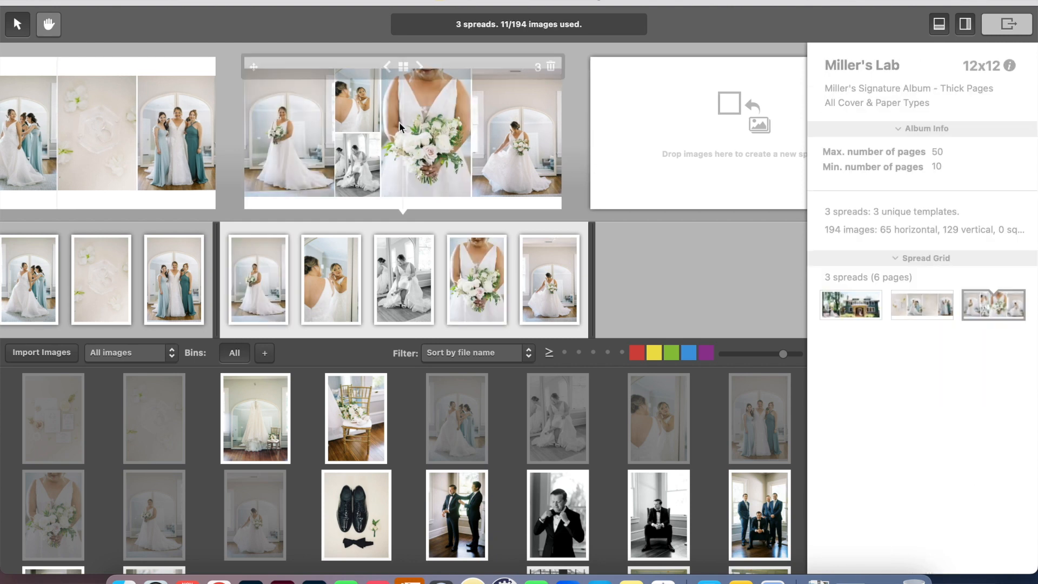
scroll("down", 3)
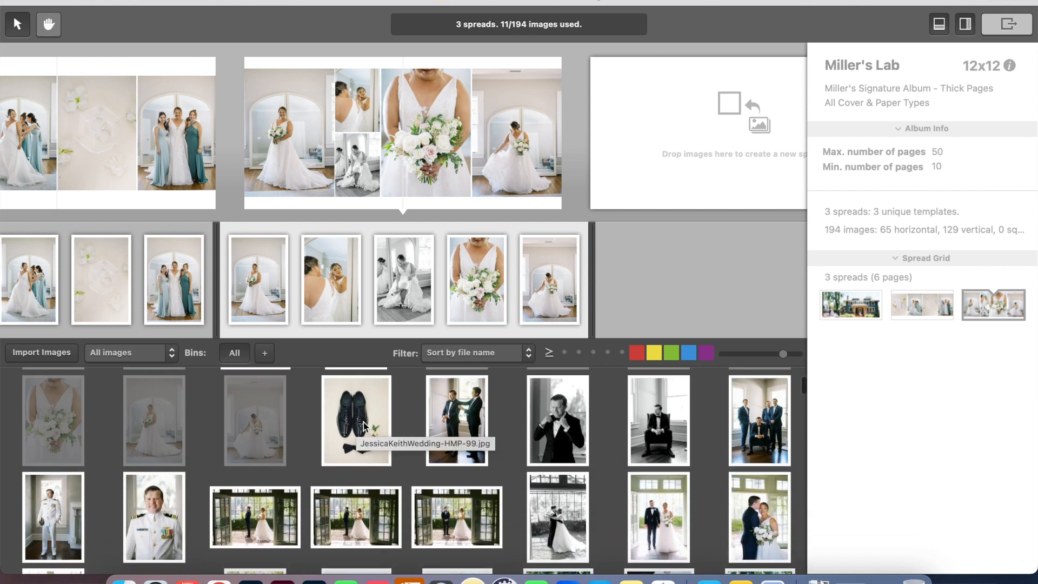
Apply a new layout to the groom spread and feature the bow-tie portrait large.
left_click(759, 420)
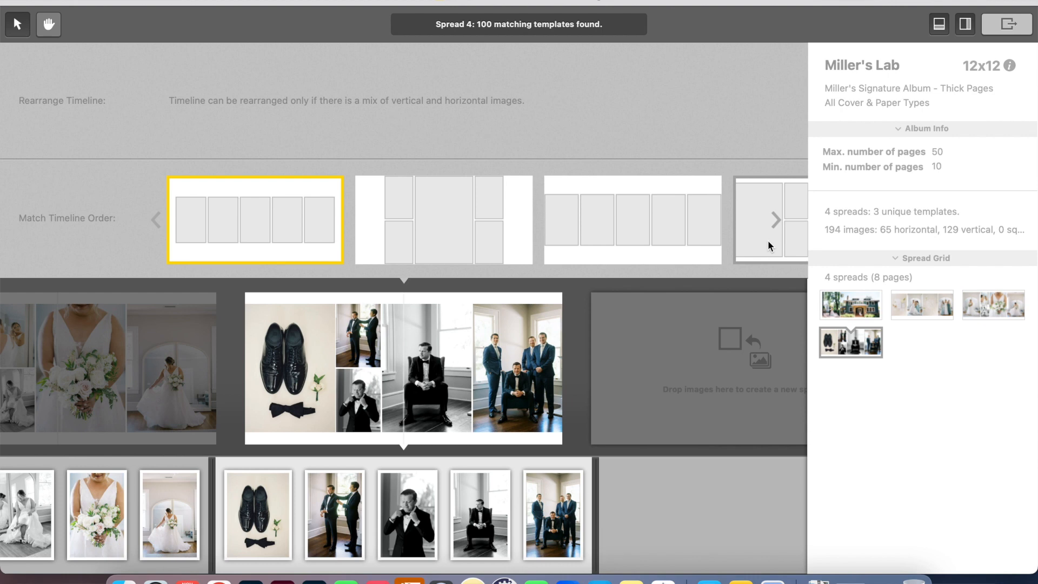
left_click(776, 219)
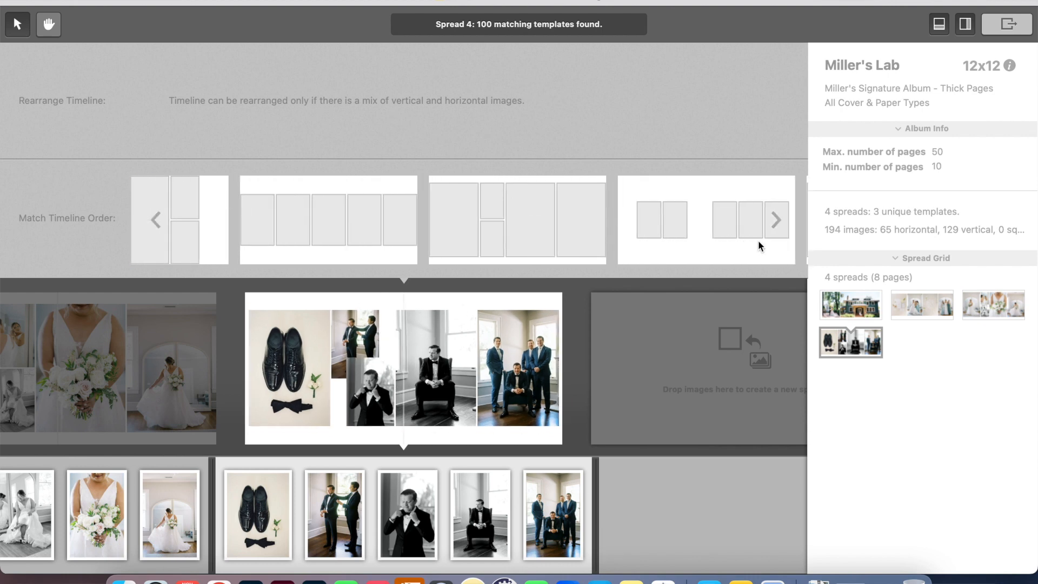
left_click(695, 219)
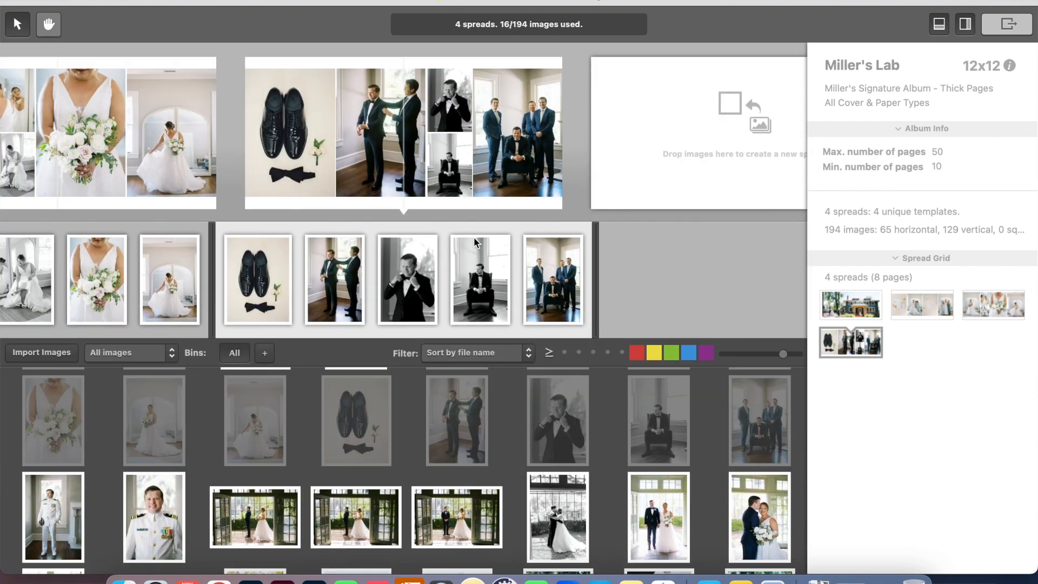
left_click(449, 165)
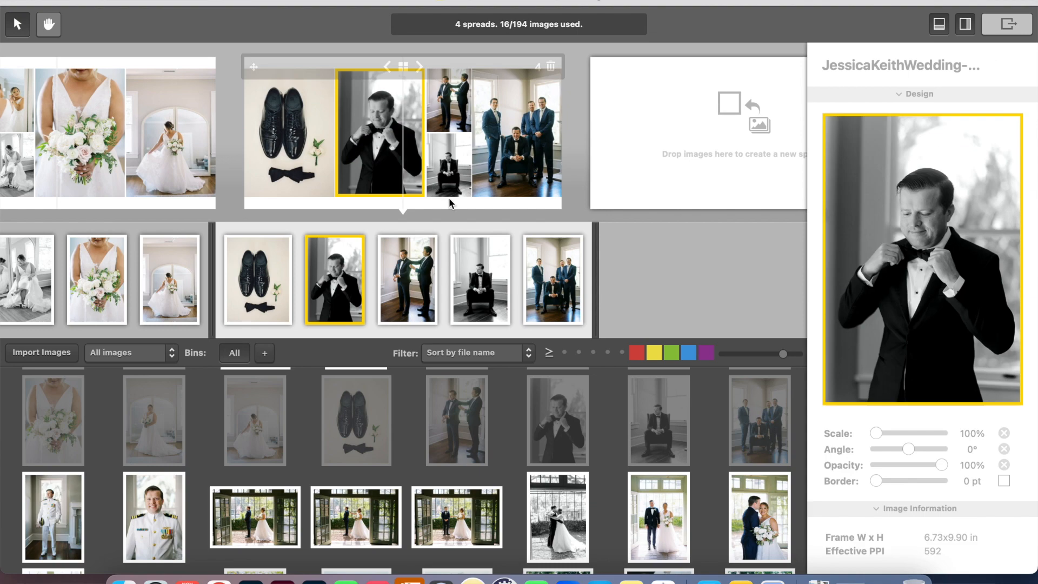
mouse_move(523, 204)
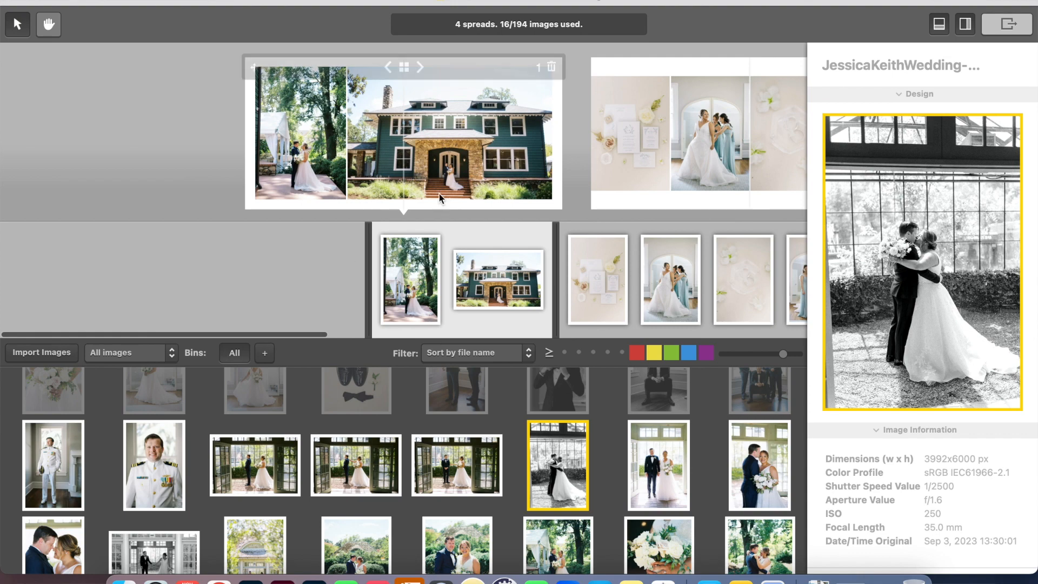
mouse_move(445, 131)
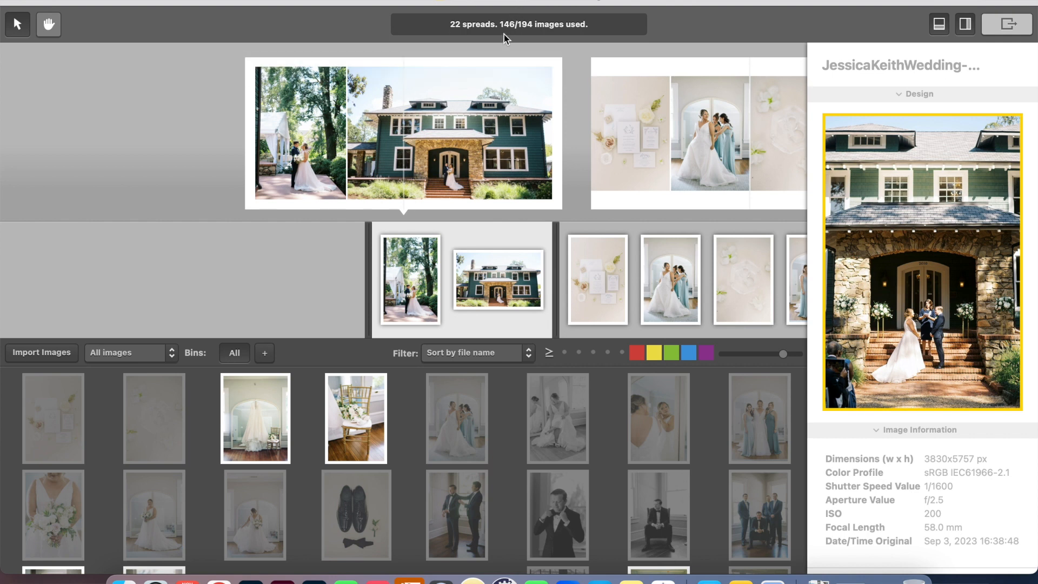
mouse_move(513, 34)
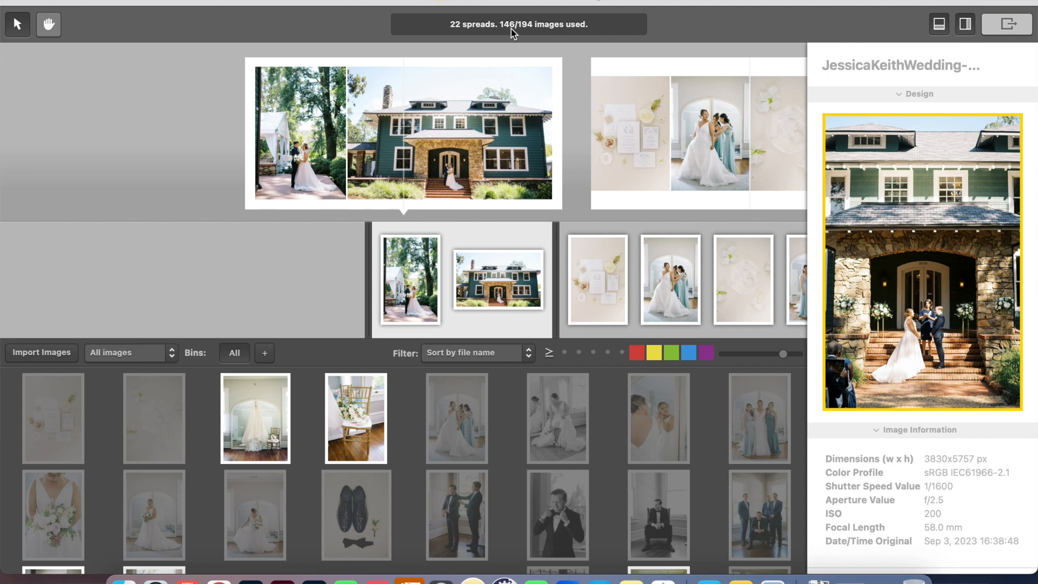
mouse_move(531, 33)
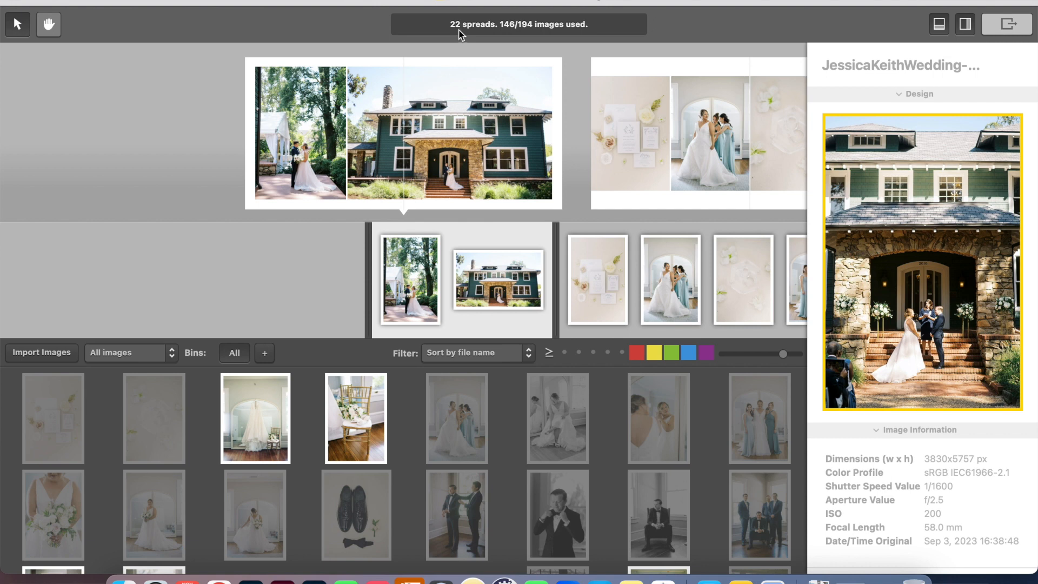
mouse_move(580, 160)
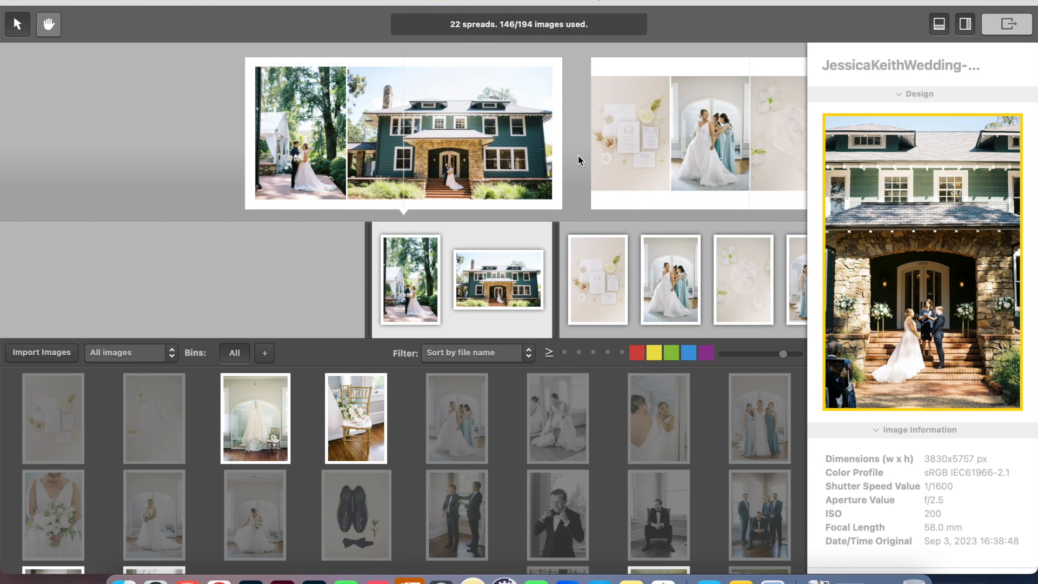
mouse_move(585, 265)
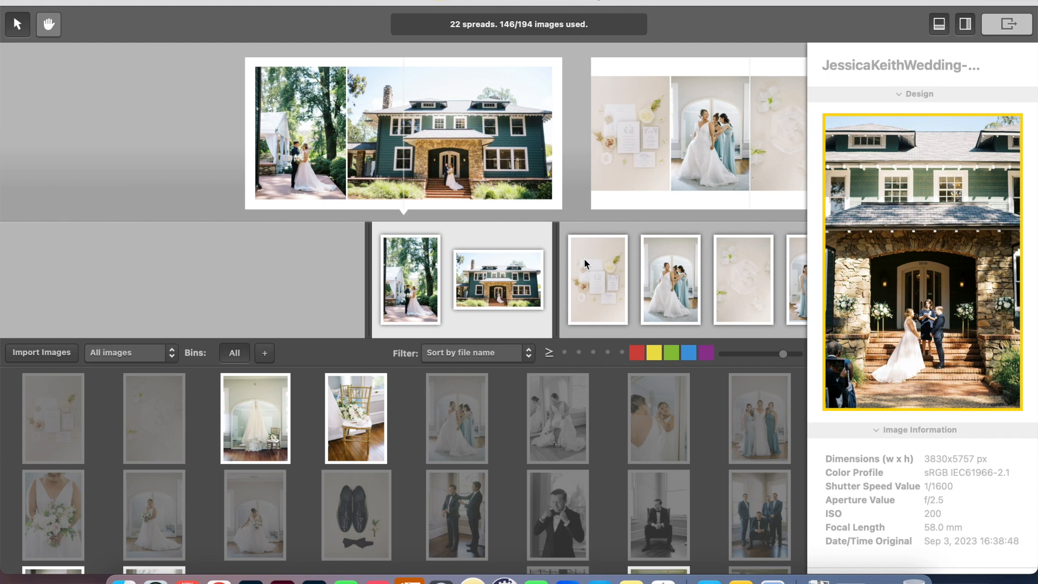
mouse_move(588, 264)
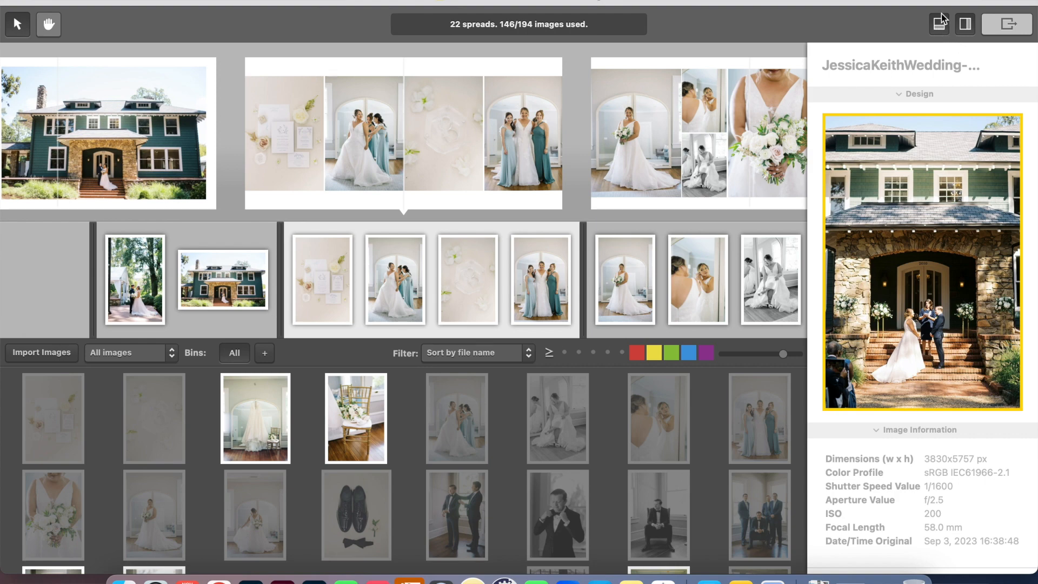
Enlarge the spread view and scroll the timeline to the groom portrait spread.
left_click(963, 25)
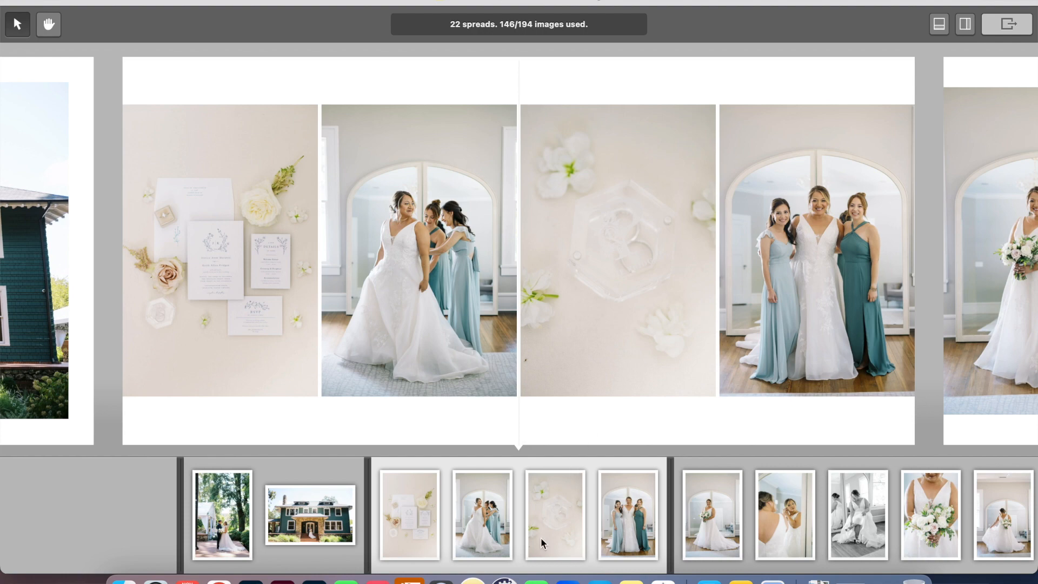
mouse_move(511, 545)
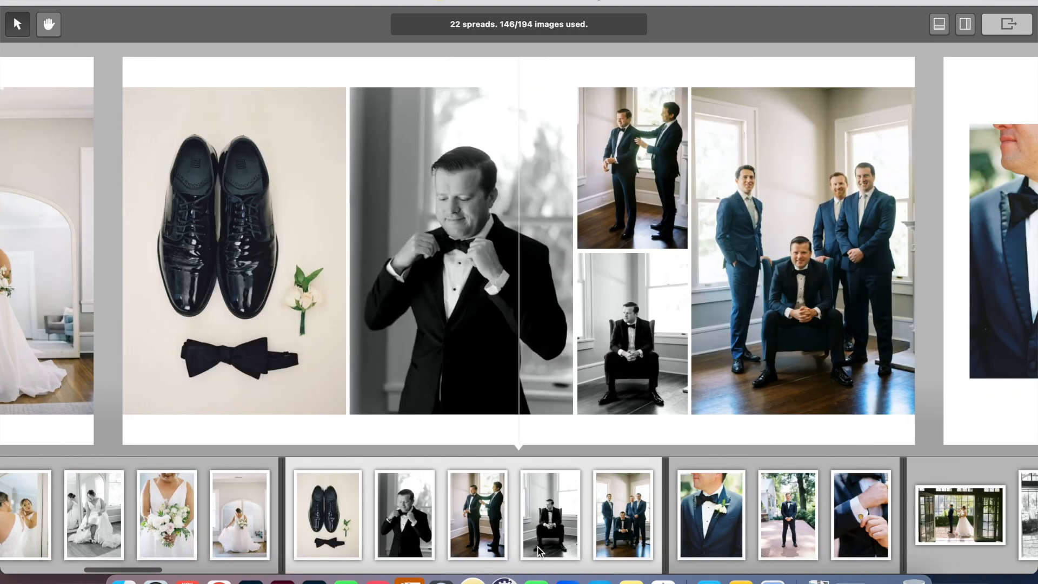
scroll("left", 3)
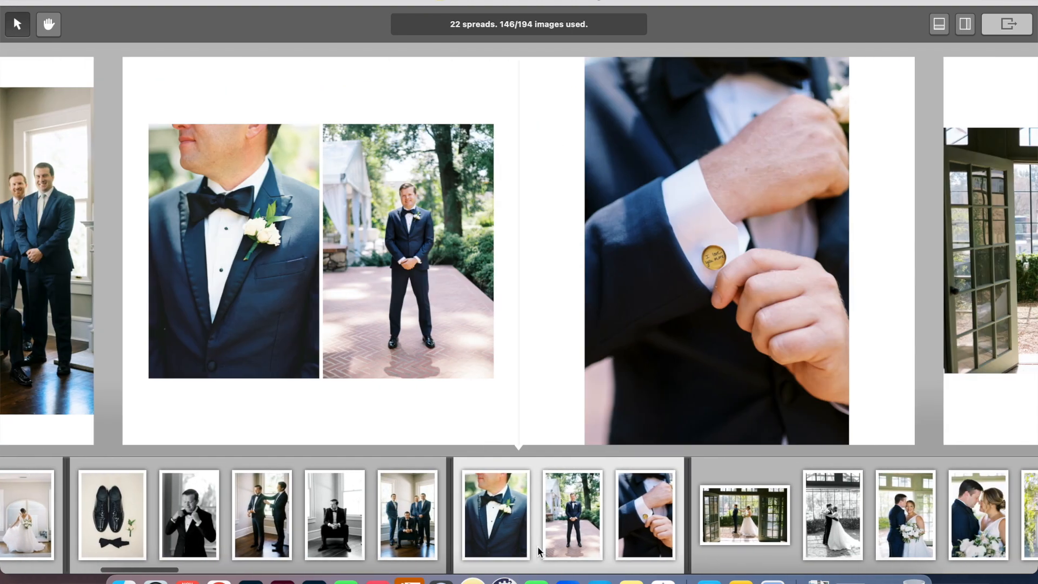
mouse_move(742, 546)
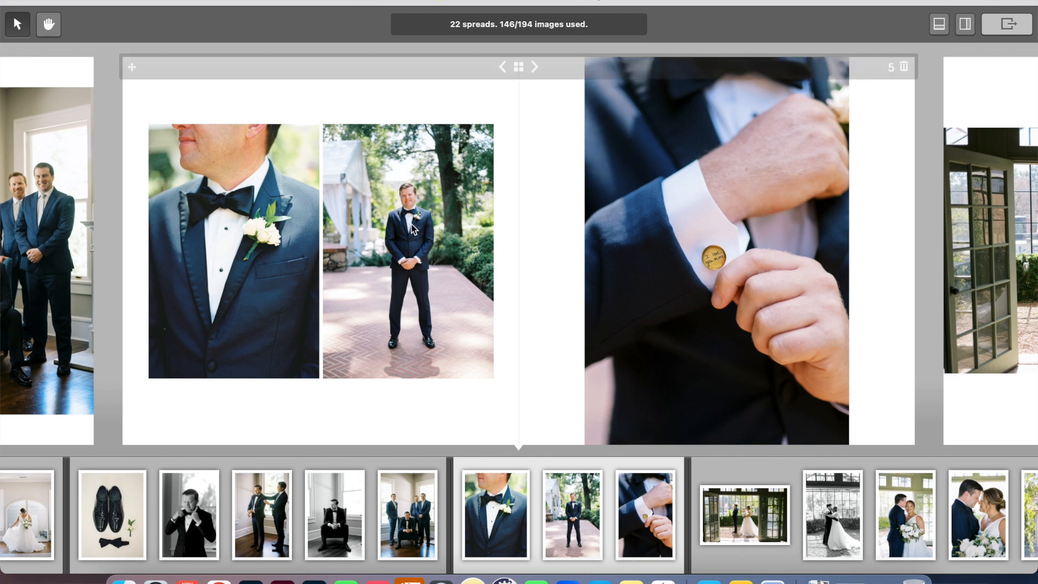
Scale the full-length groom photo to about 129% and fine-tune his position in the frame.
left_click(408, 250)
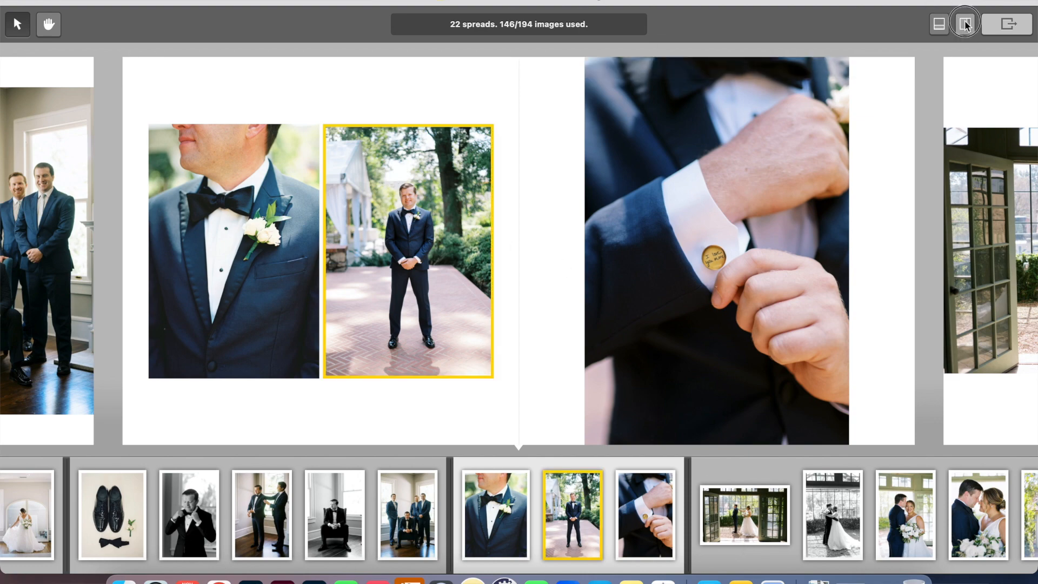
left_click(963, 24)
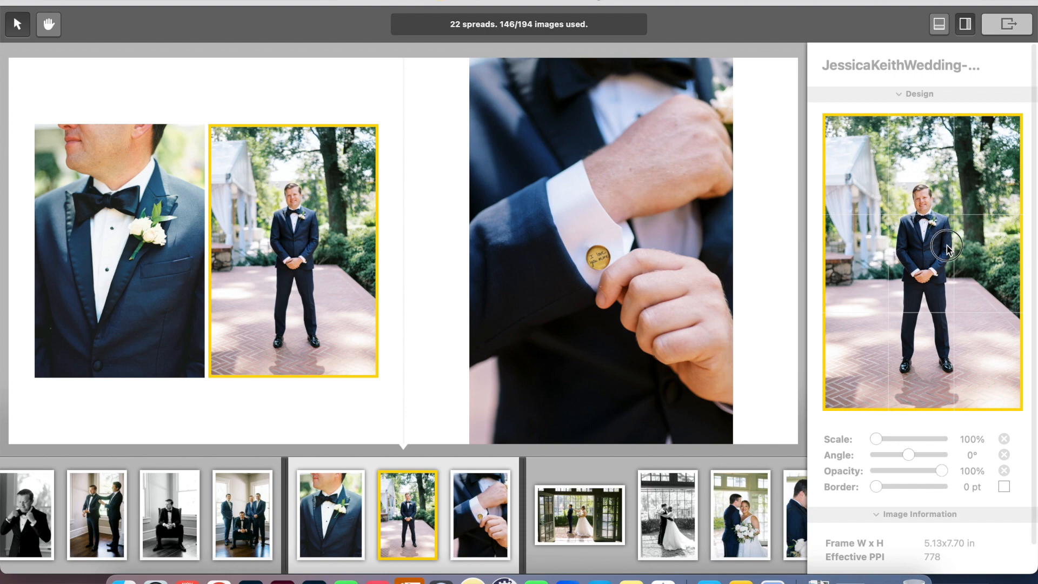
left_click_drag(876, 438, 907, 438)
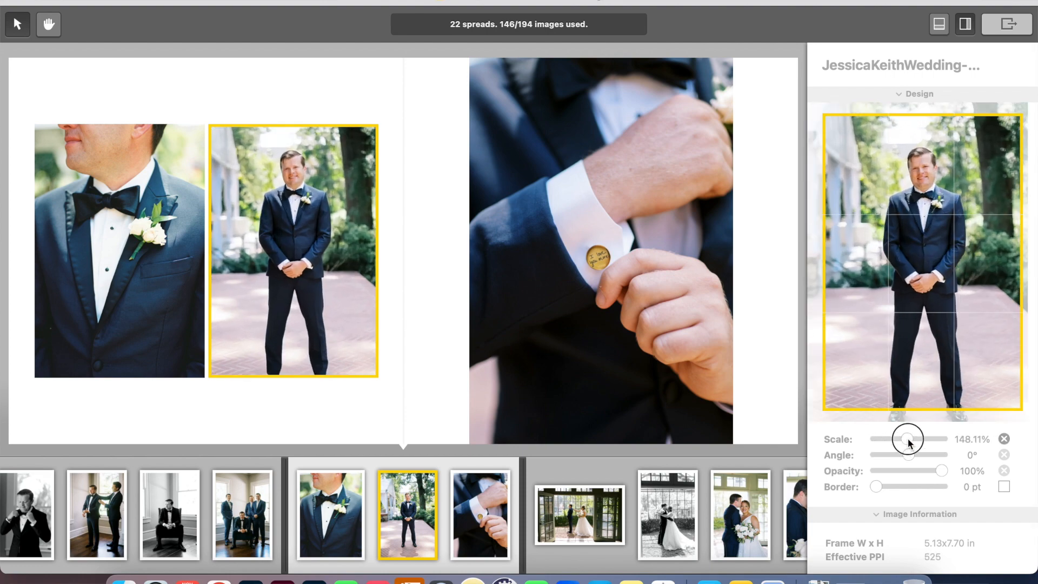
left_click_drag(908, 439, 896, 439)
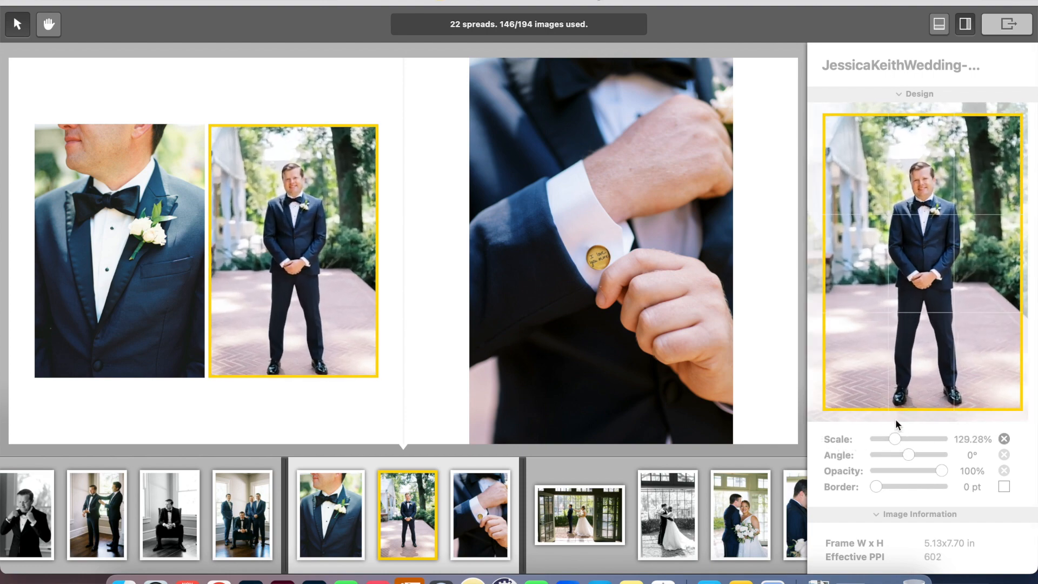
left_click_drag(895, 438, 893, 439)
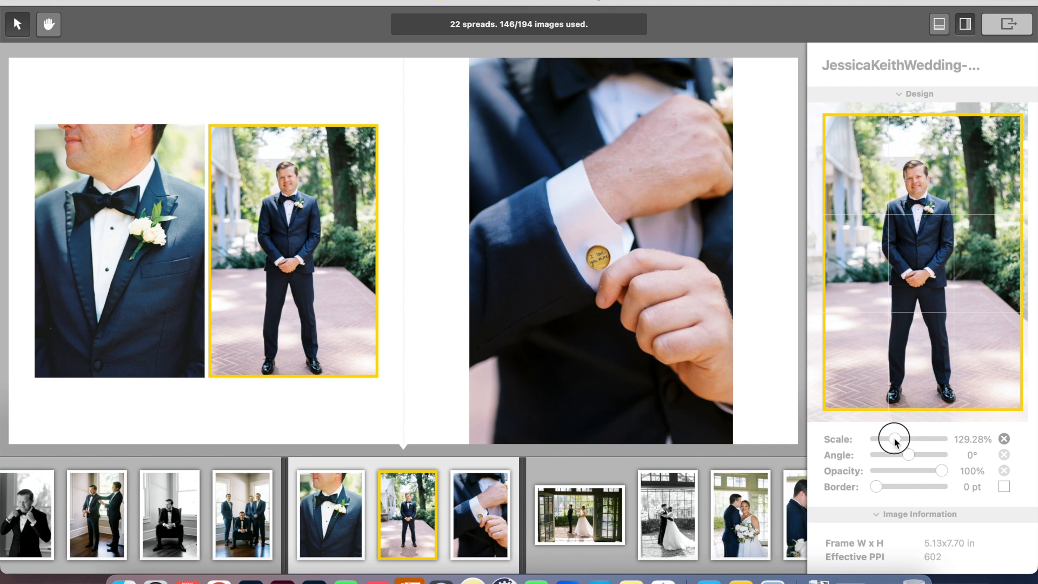
left_click_drag(894, 439, 875, 439)
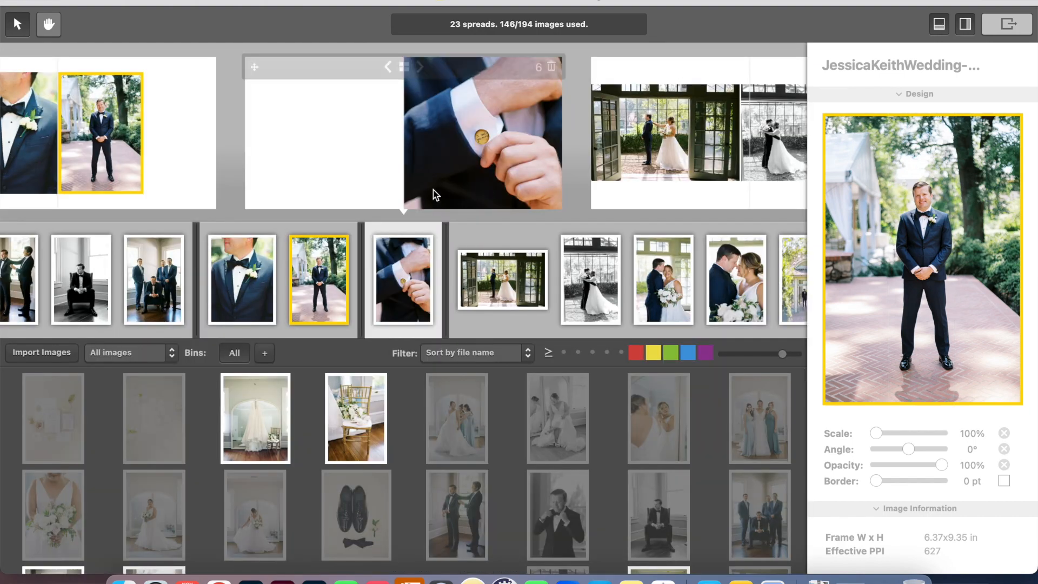
Toggle the inspector back to the album overview so the cufflink shot stays with spread 5.
left_click(963, 25)
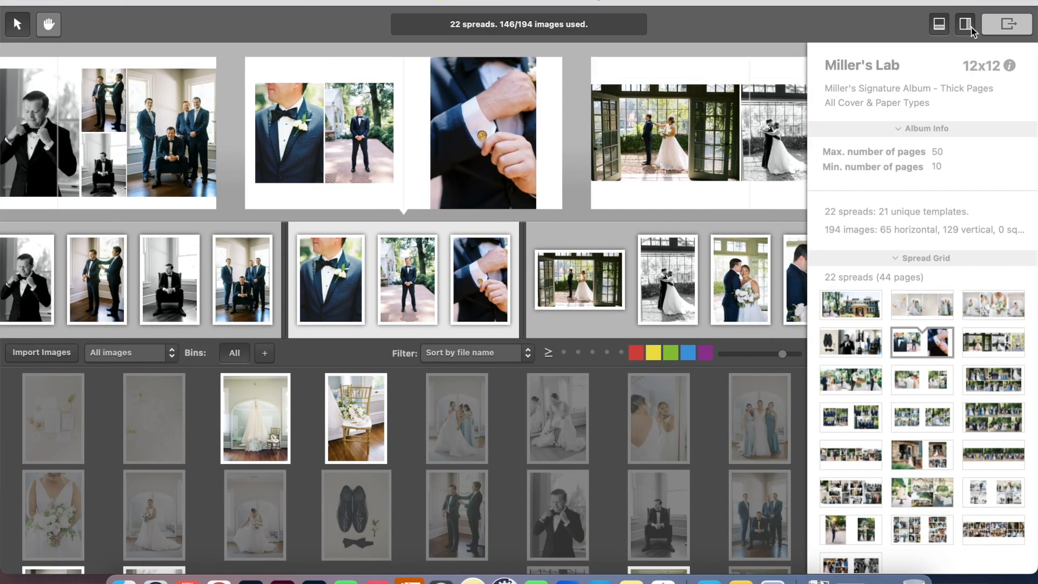
left_click(963, 25)
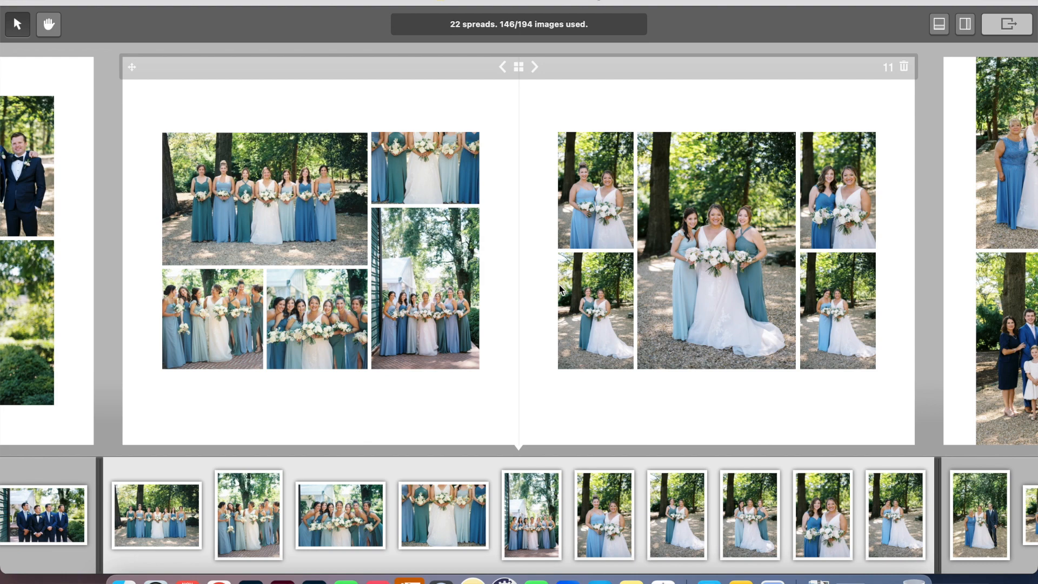
mouse_move(76, 228)
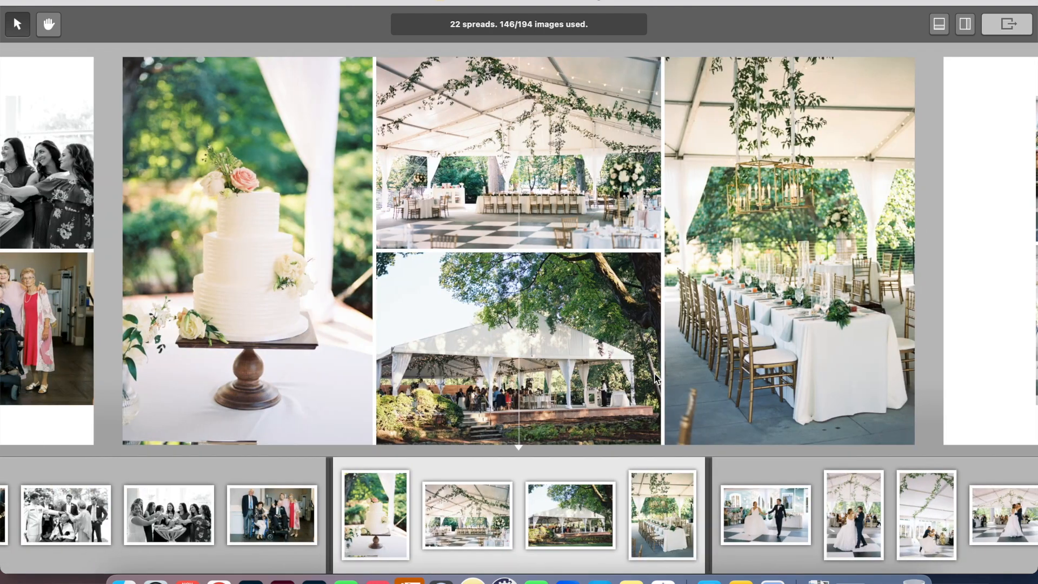
mouse_move(450, 190)
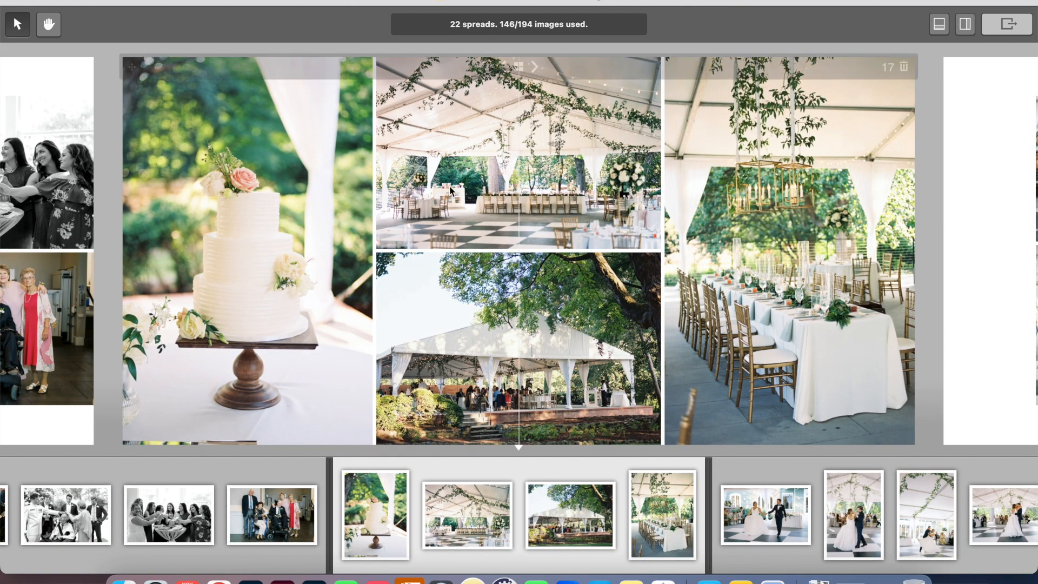
mouse_move(927, 275)
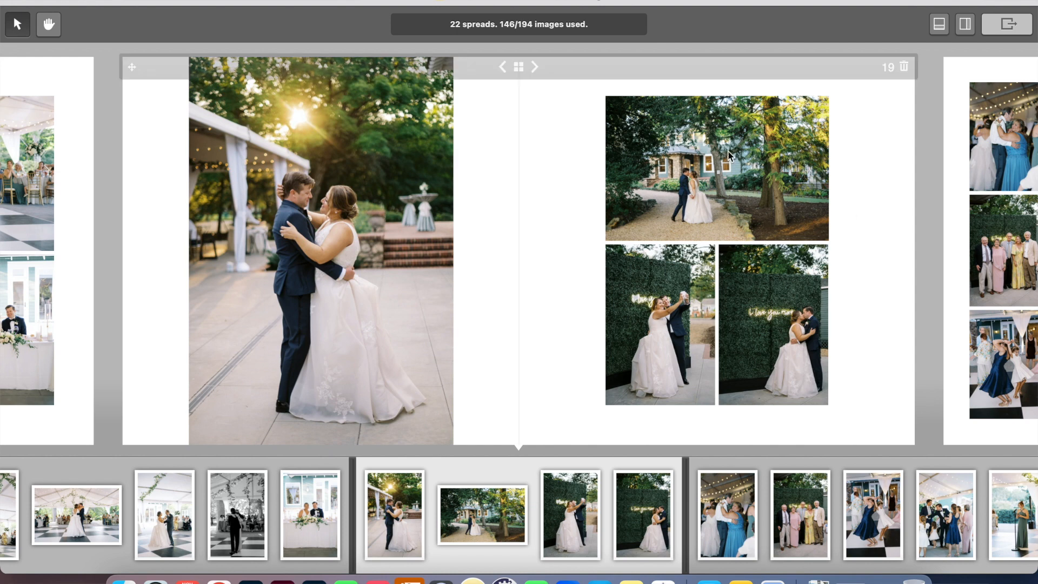
mouse_move(658, 341)
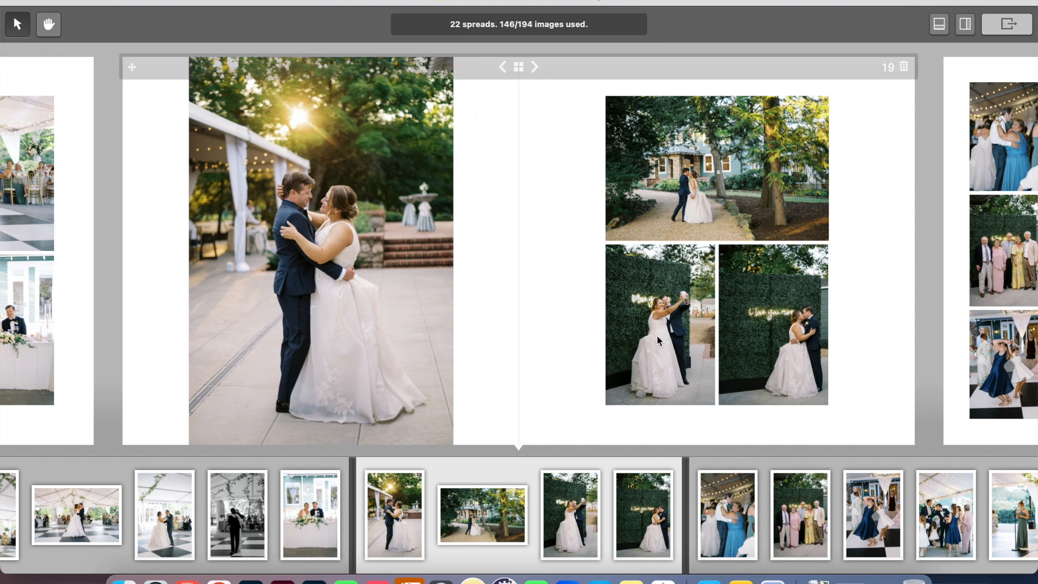
mouse_move(821, 331)
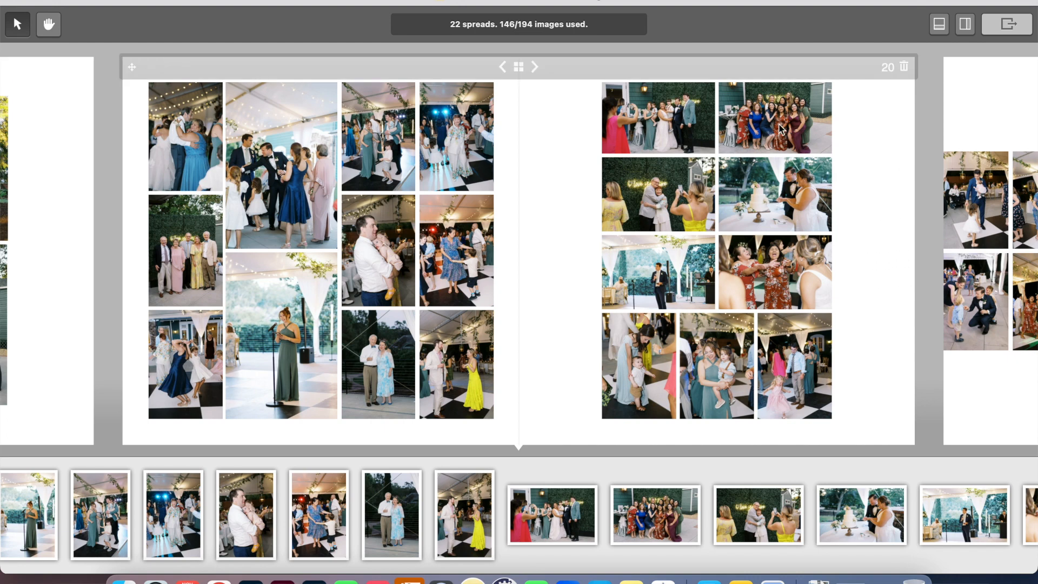
Swap the green-dress dancing photo into spread 20's top-right slot and hide the side panel.
left_click(964, 25)
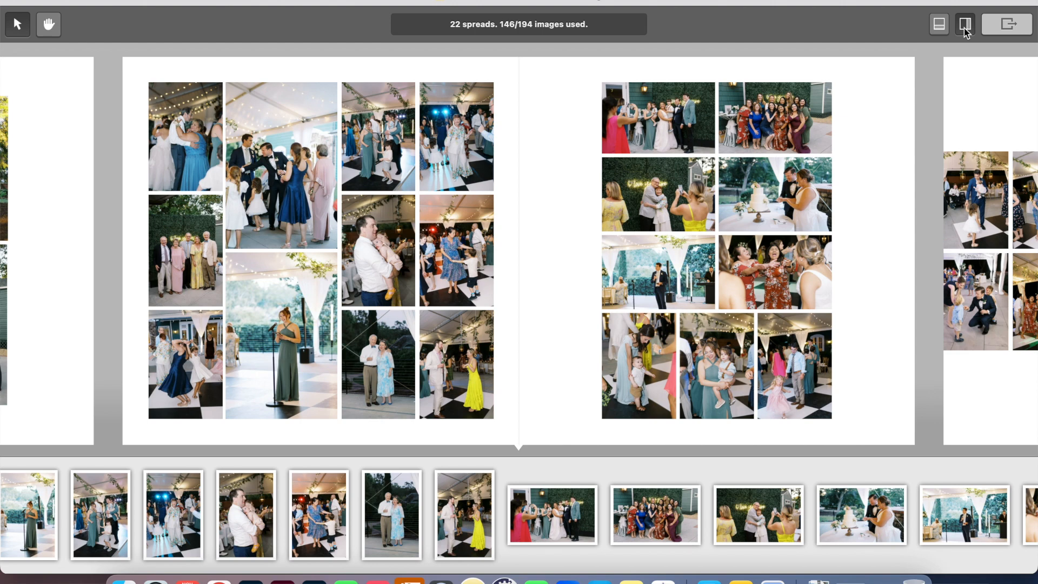
left_click(963, 25)
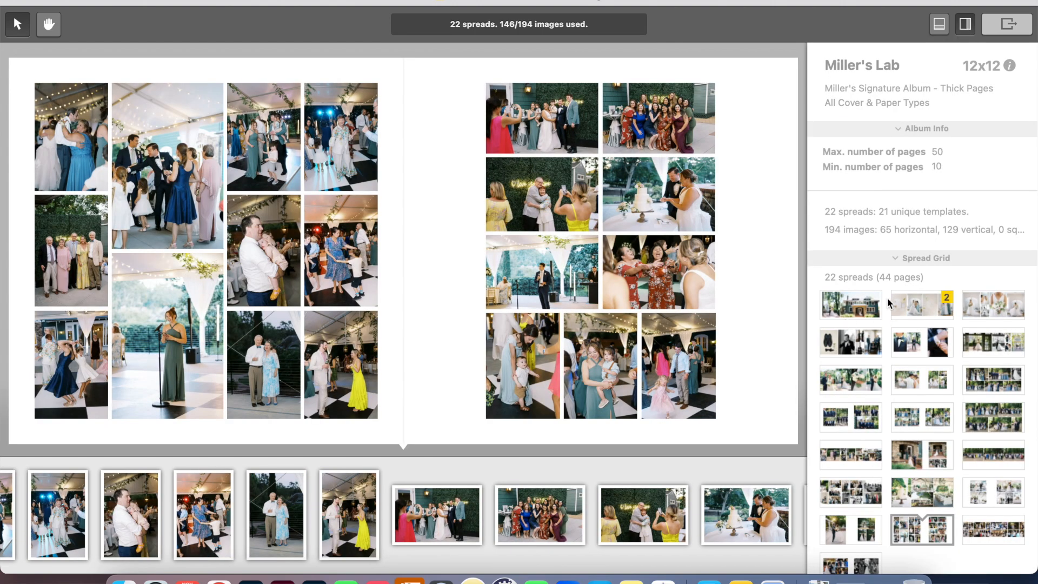
left_click(658, 118)
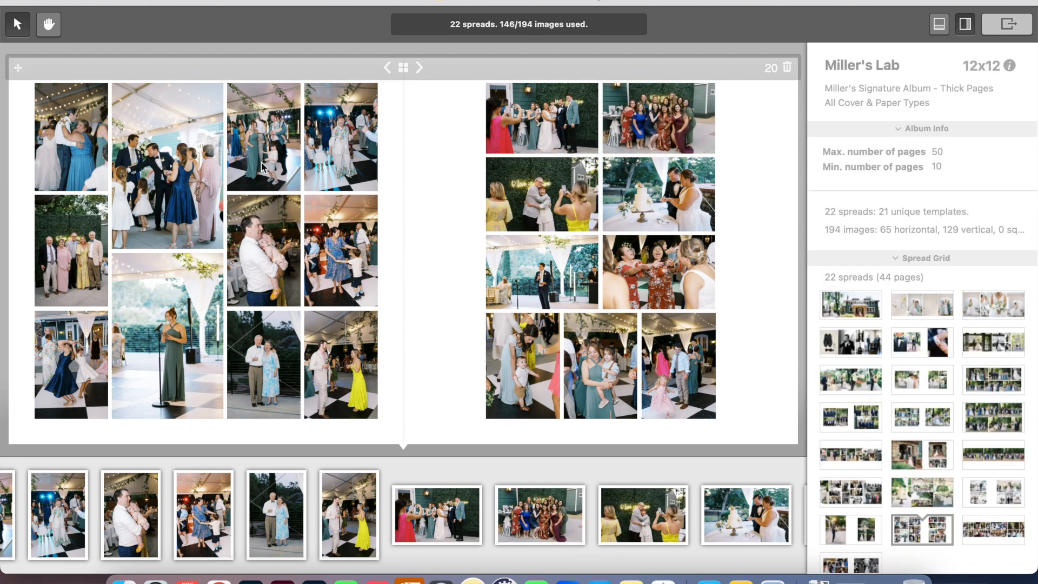
left_click(340, 137)
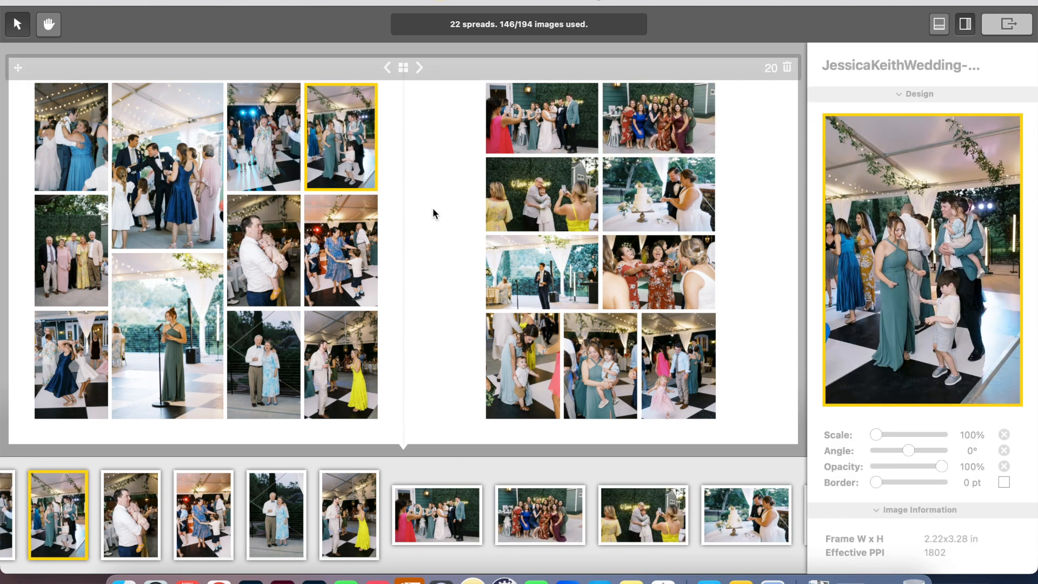
mouse_move(171, 160)
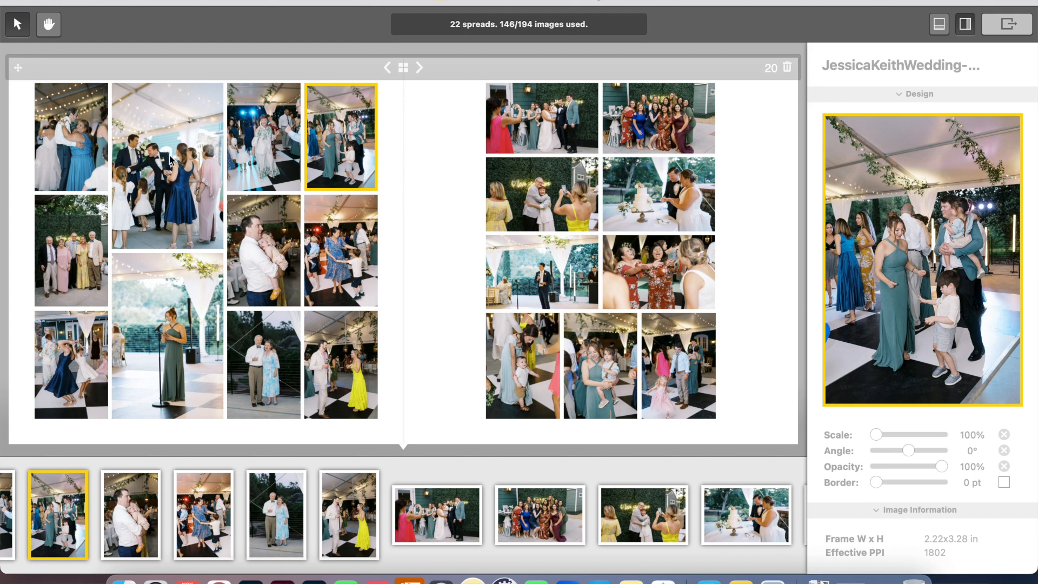
mouse_move(177, 218)
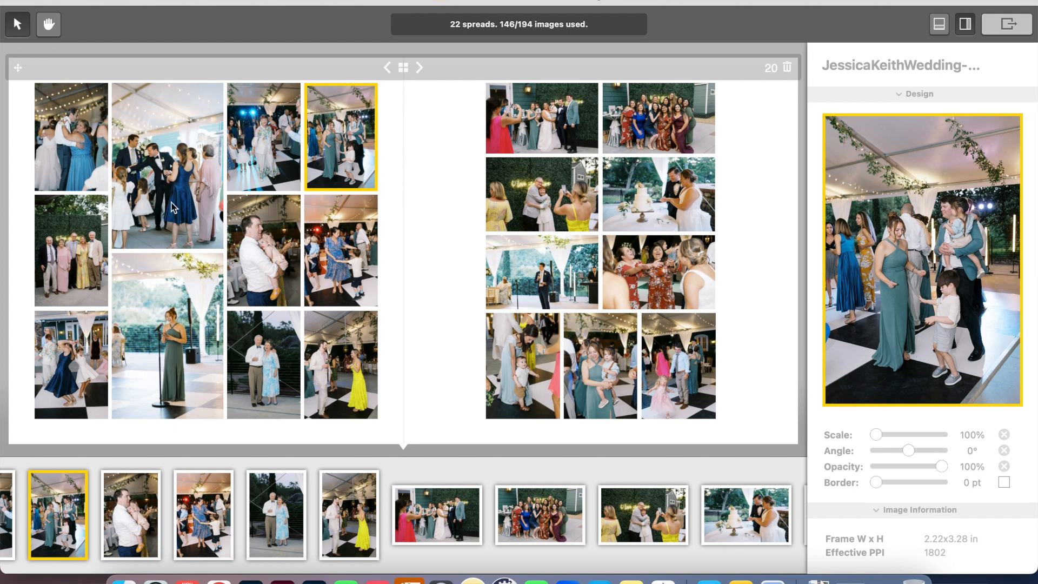
mouse_move(209, 219)
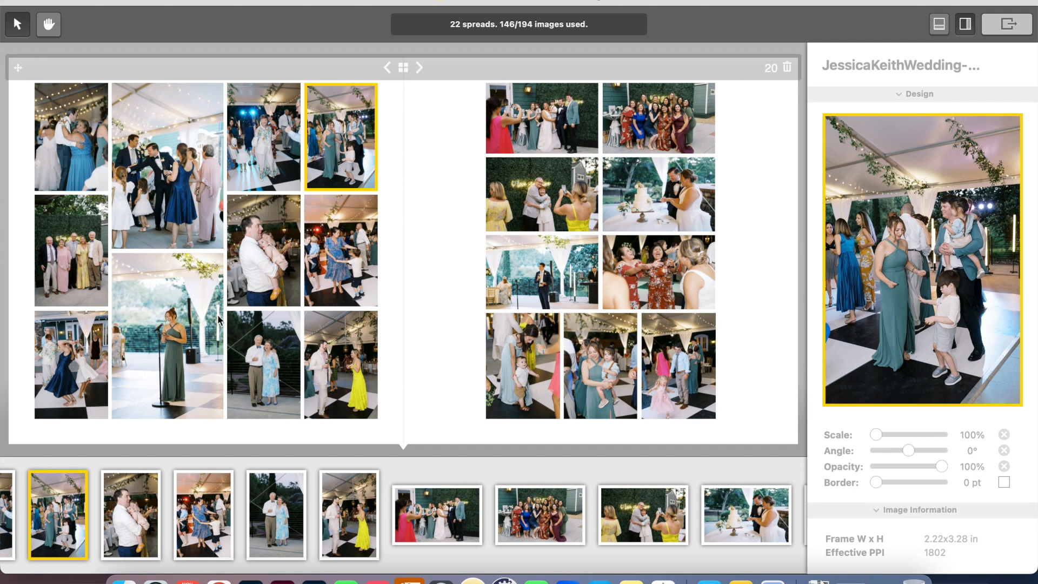
mouse_move(418, 161)
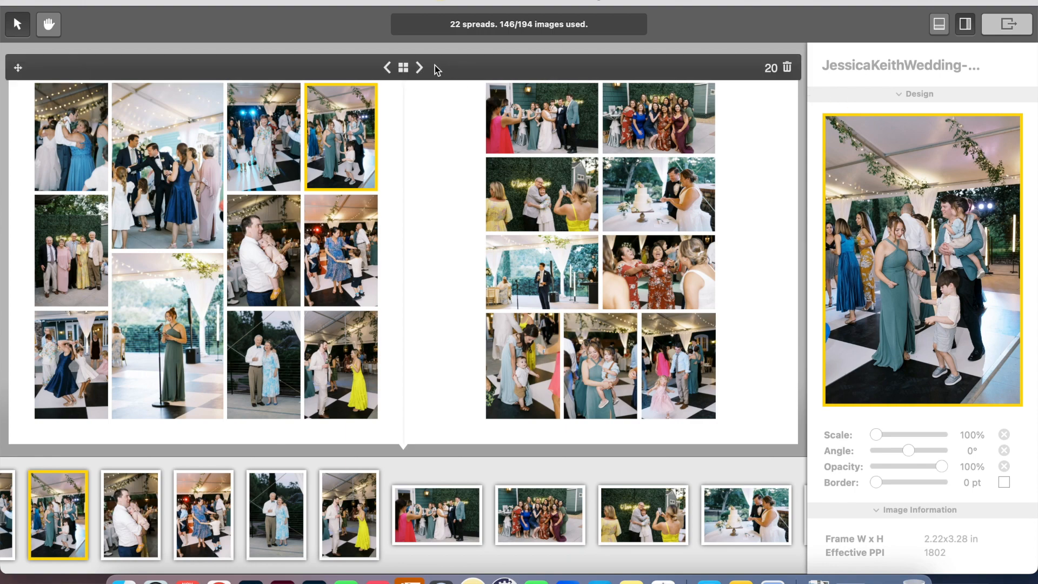
left_click(964, 24)
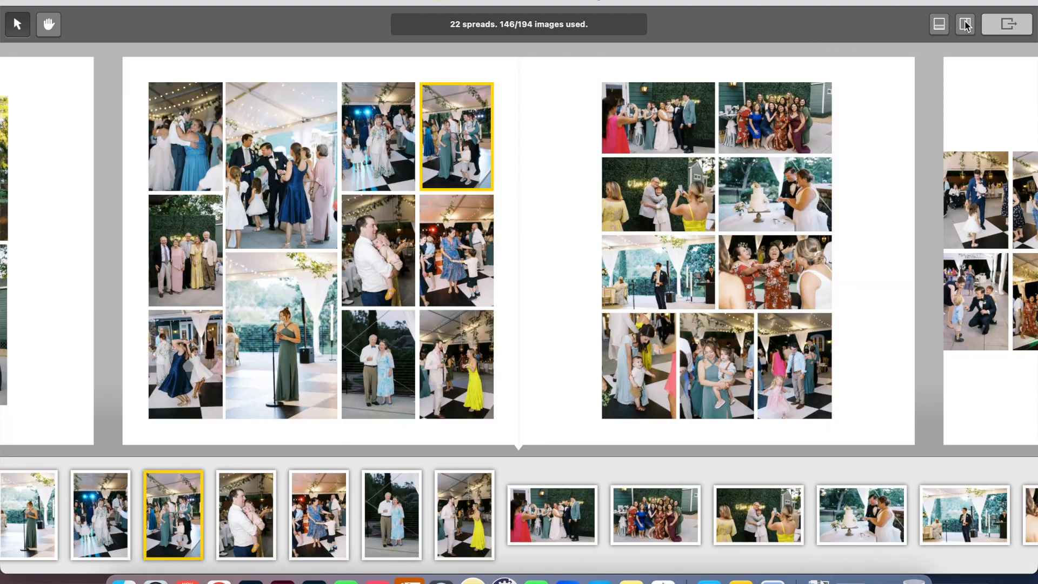
Toggle the side panel while moving toward the final spread 22.
left_click(963, 25)
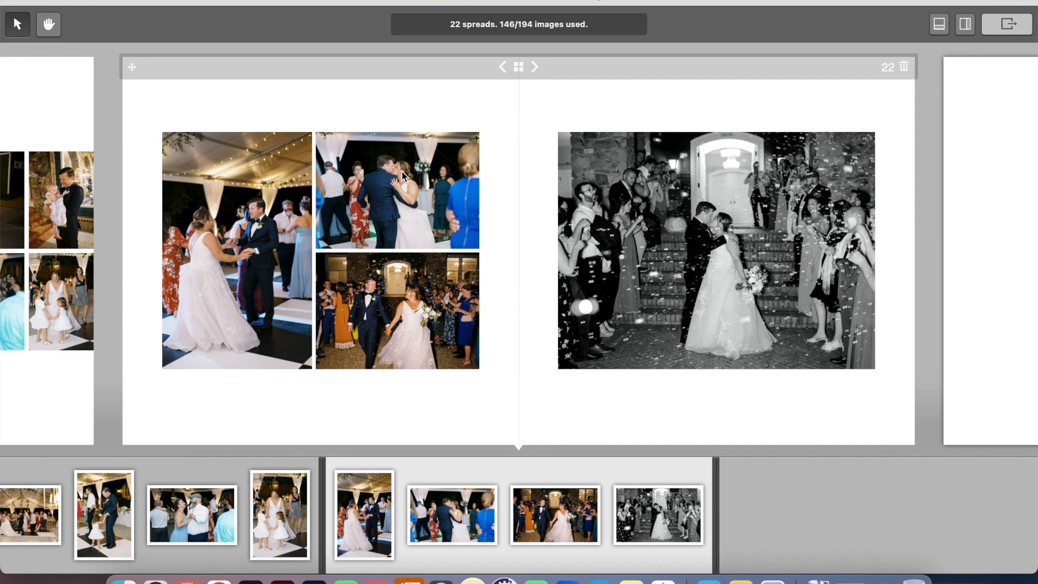
mouse_move(391, 273)
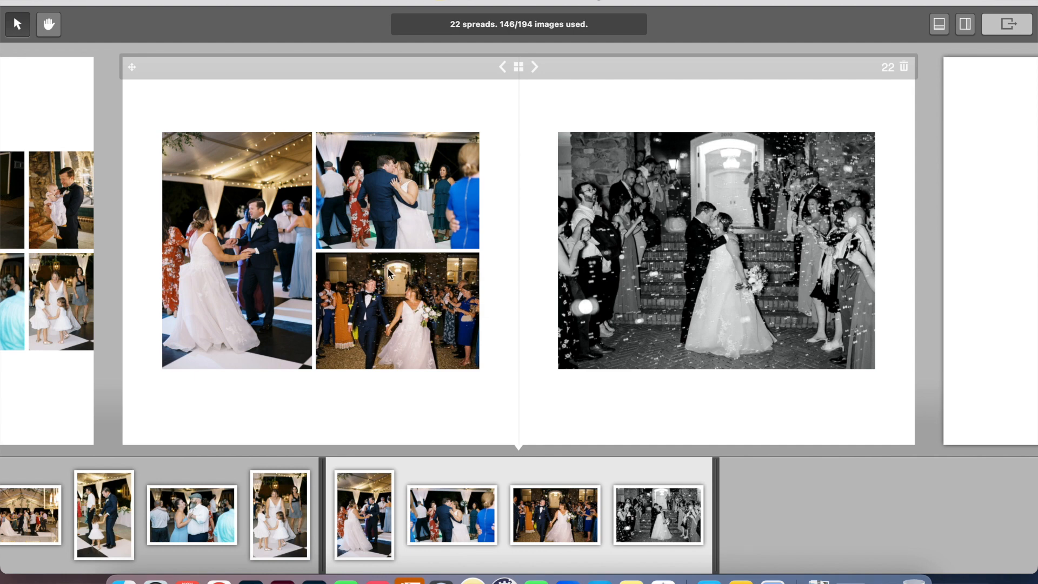
mouse_move(910, 189)
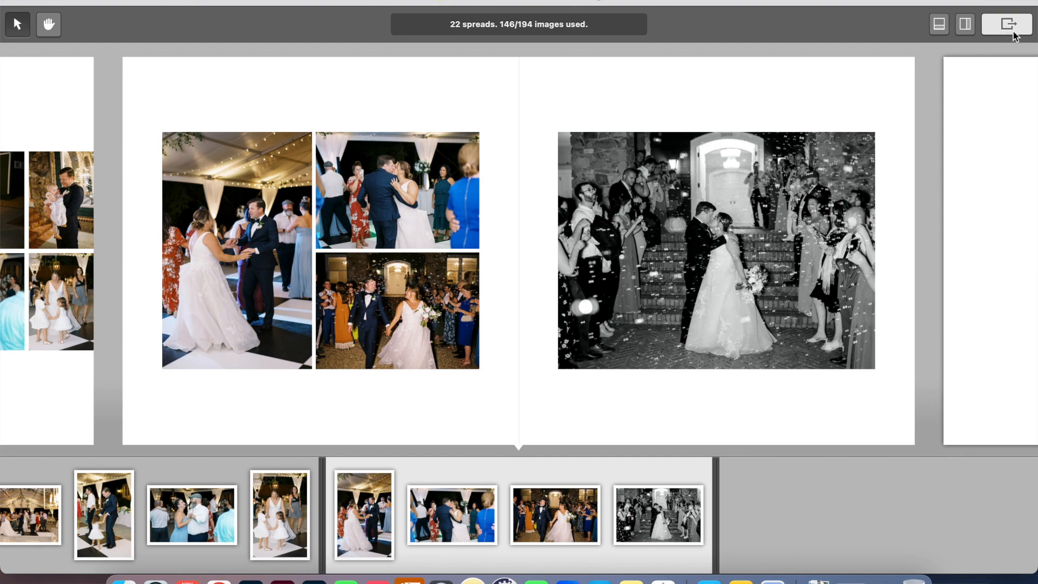
Choose Export for Cloud Proofing, uploading as a new album.
left_click(1006, 25)
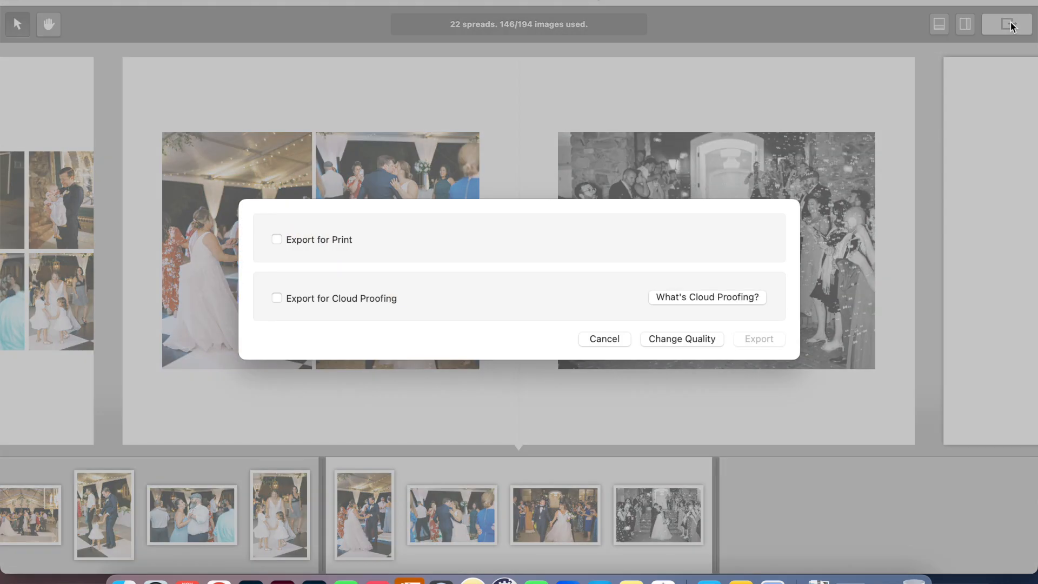
mouse_move(320, 301)
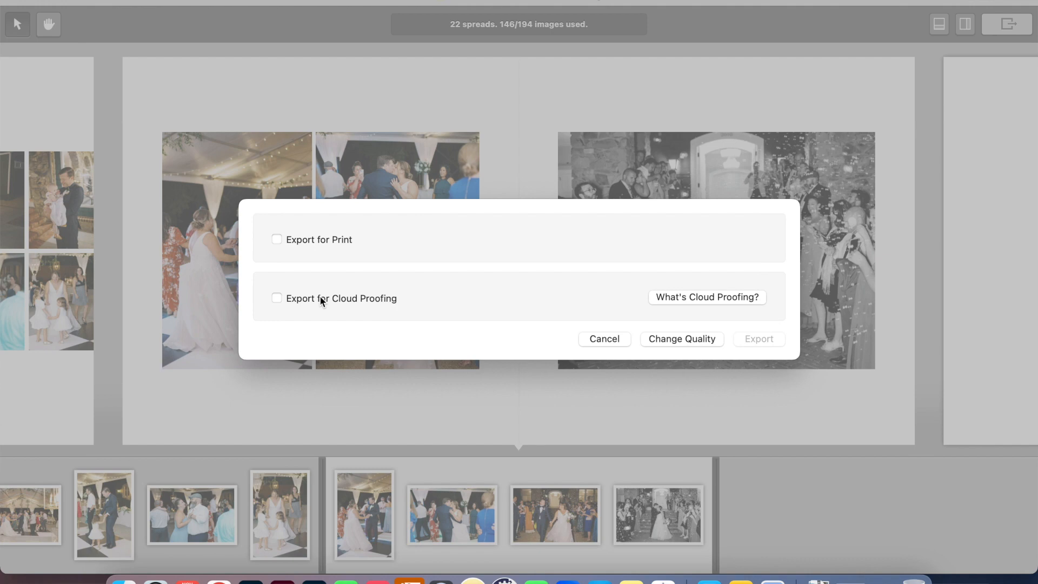
mouse_move(368, 306)
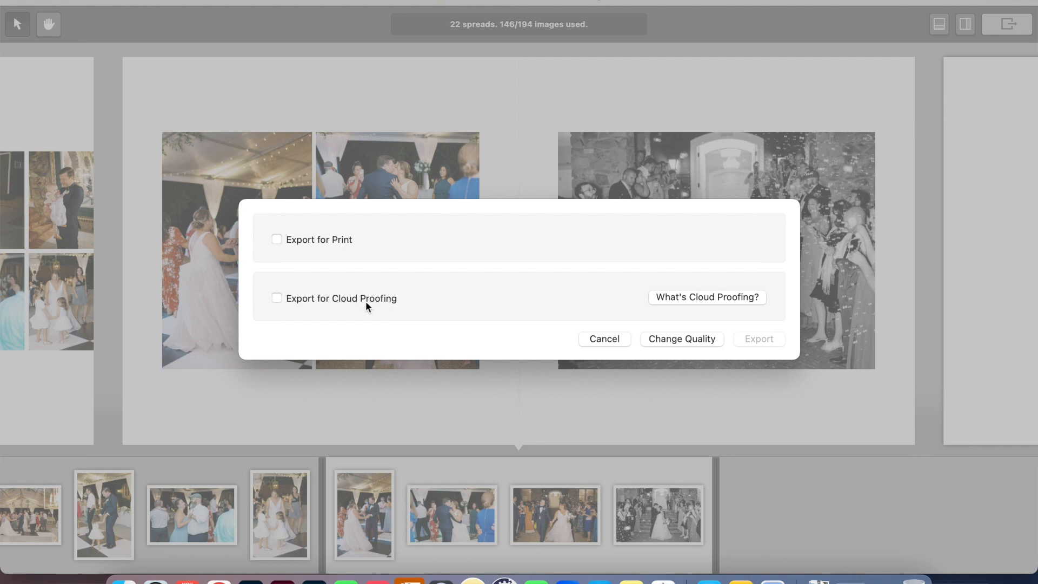
mouse_move(362, 304)
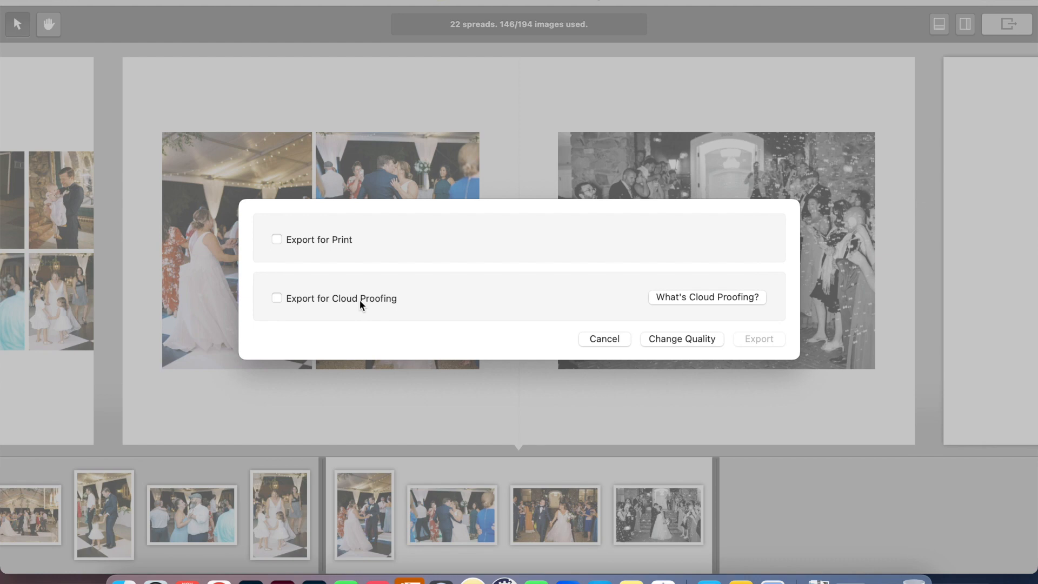
left_click(276, 299)
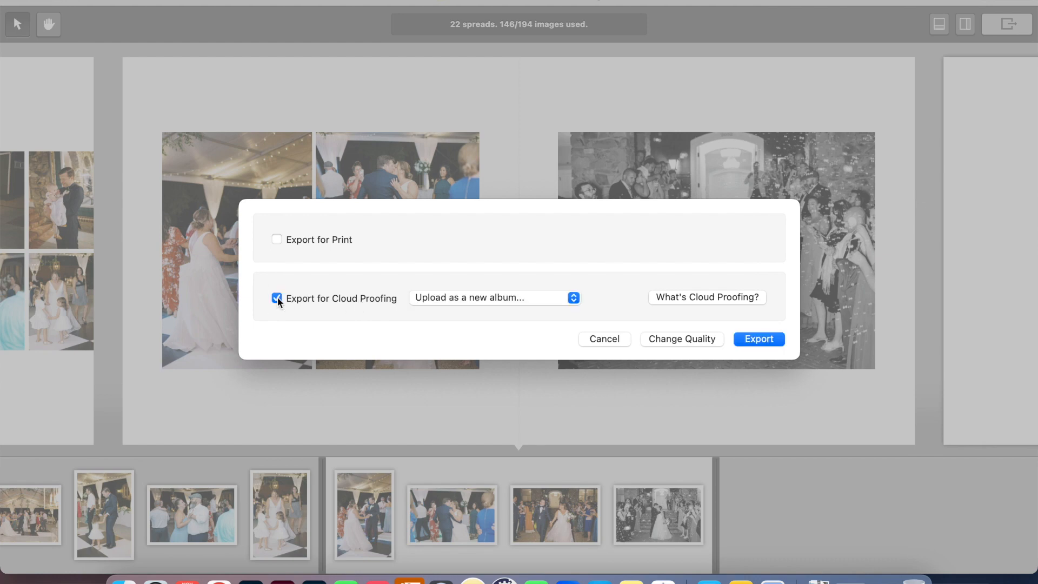
mouse_move(700, 336)
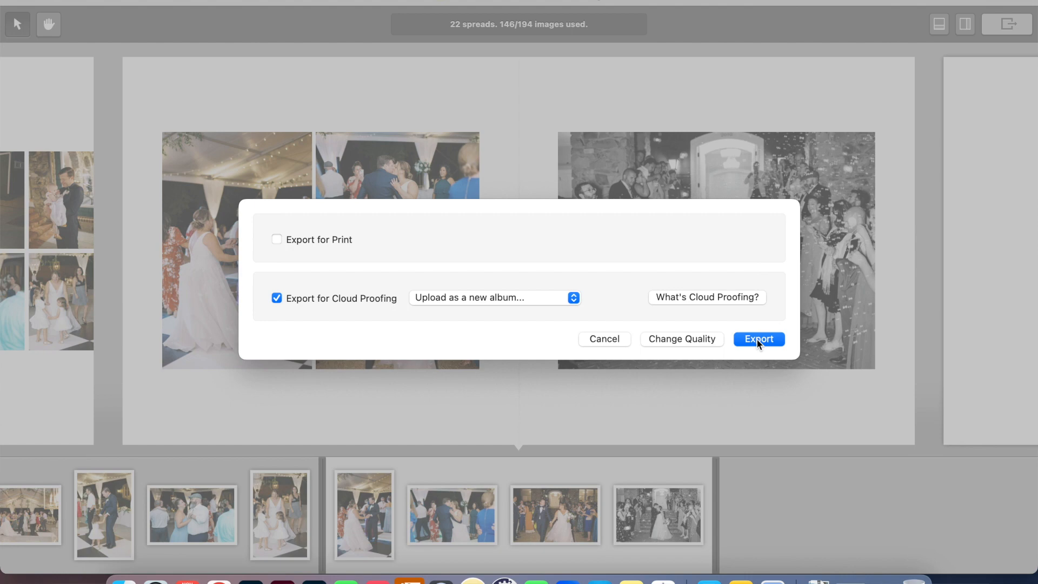
mouse_move(813, 76)
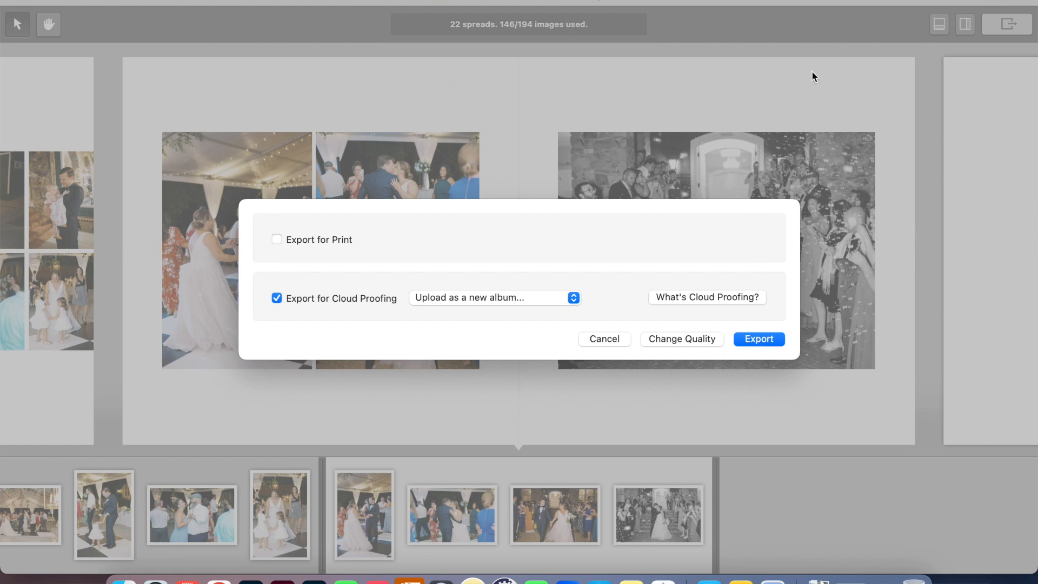
mouse_move(623, 167)
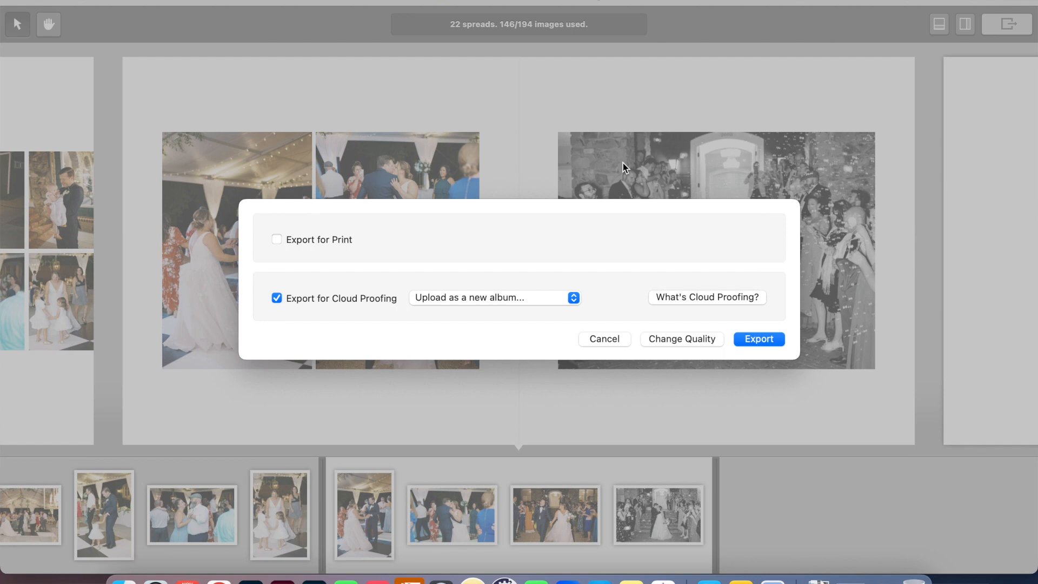
mouse_move(752, 258)
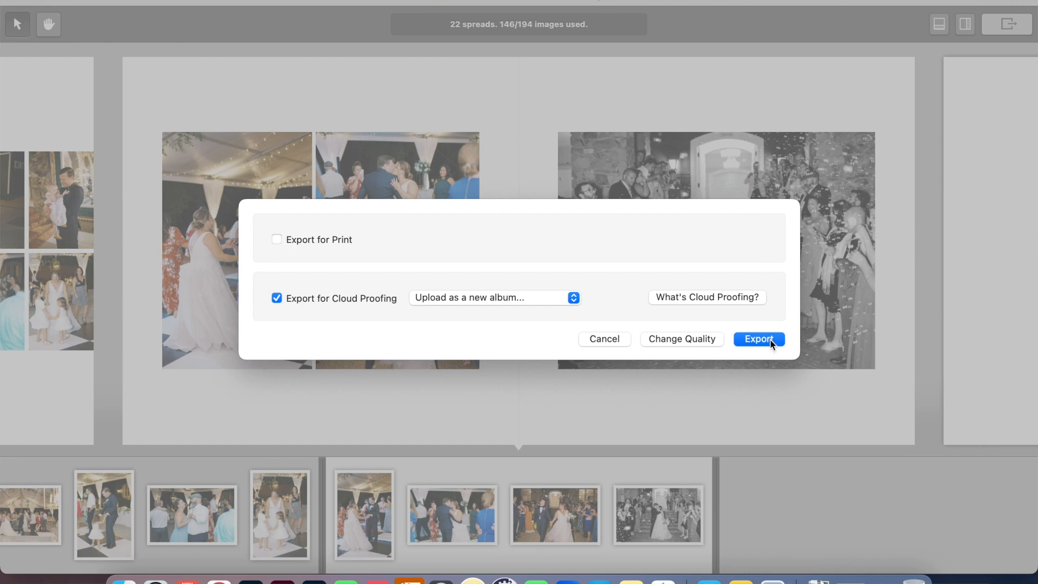
Start the cloud proofing export and accept the album name to reach the clients step.
left_click(759, 338)
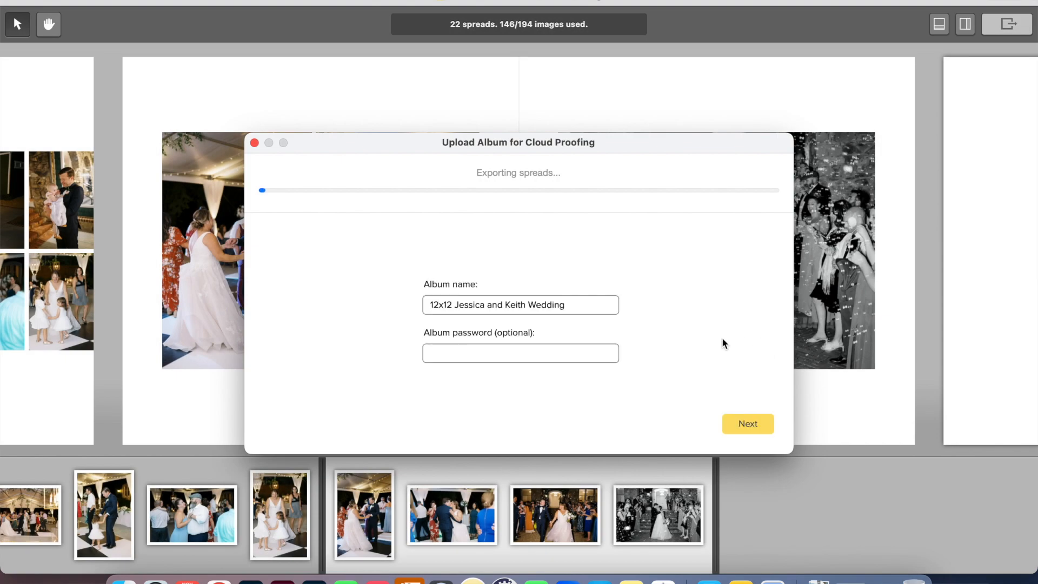
left_click(747, 422)
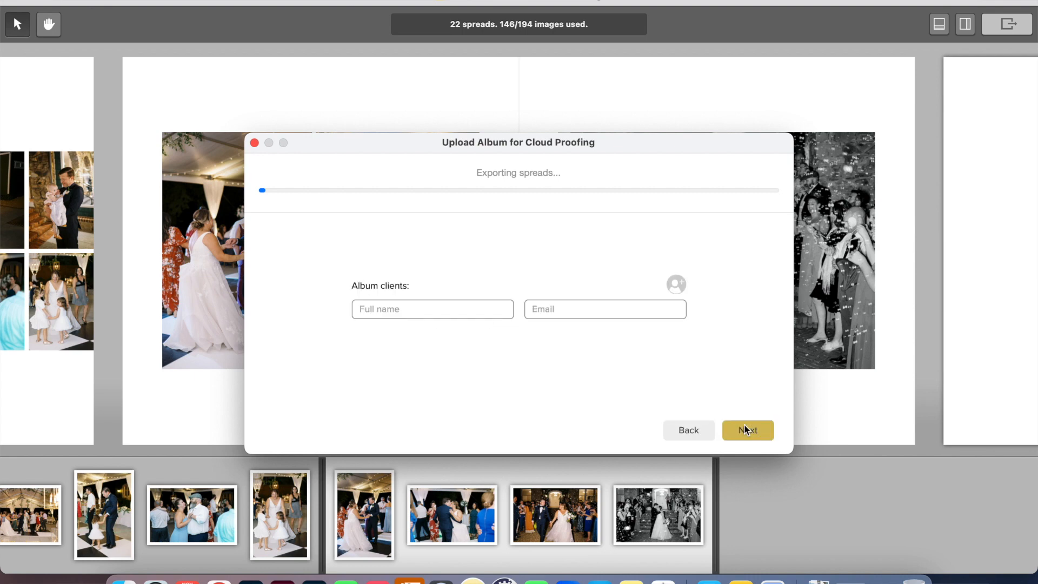